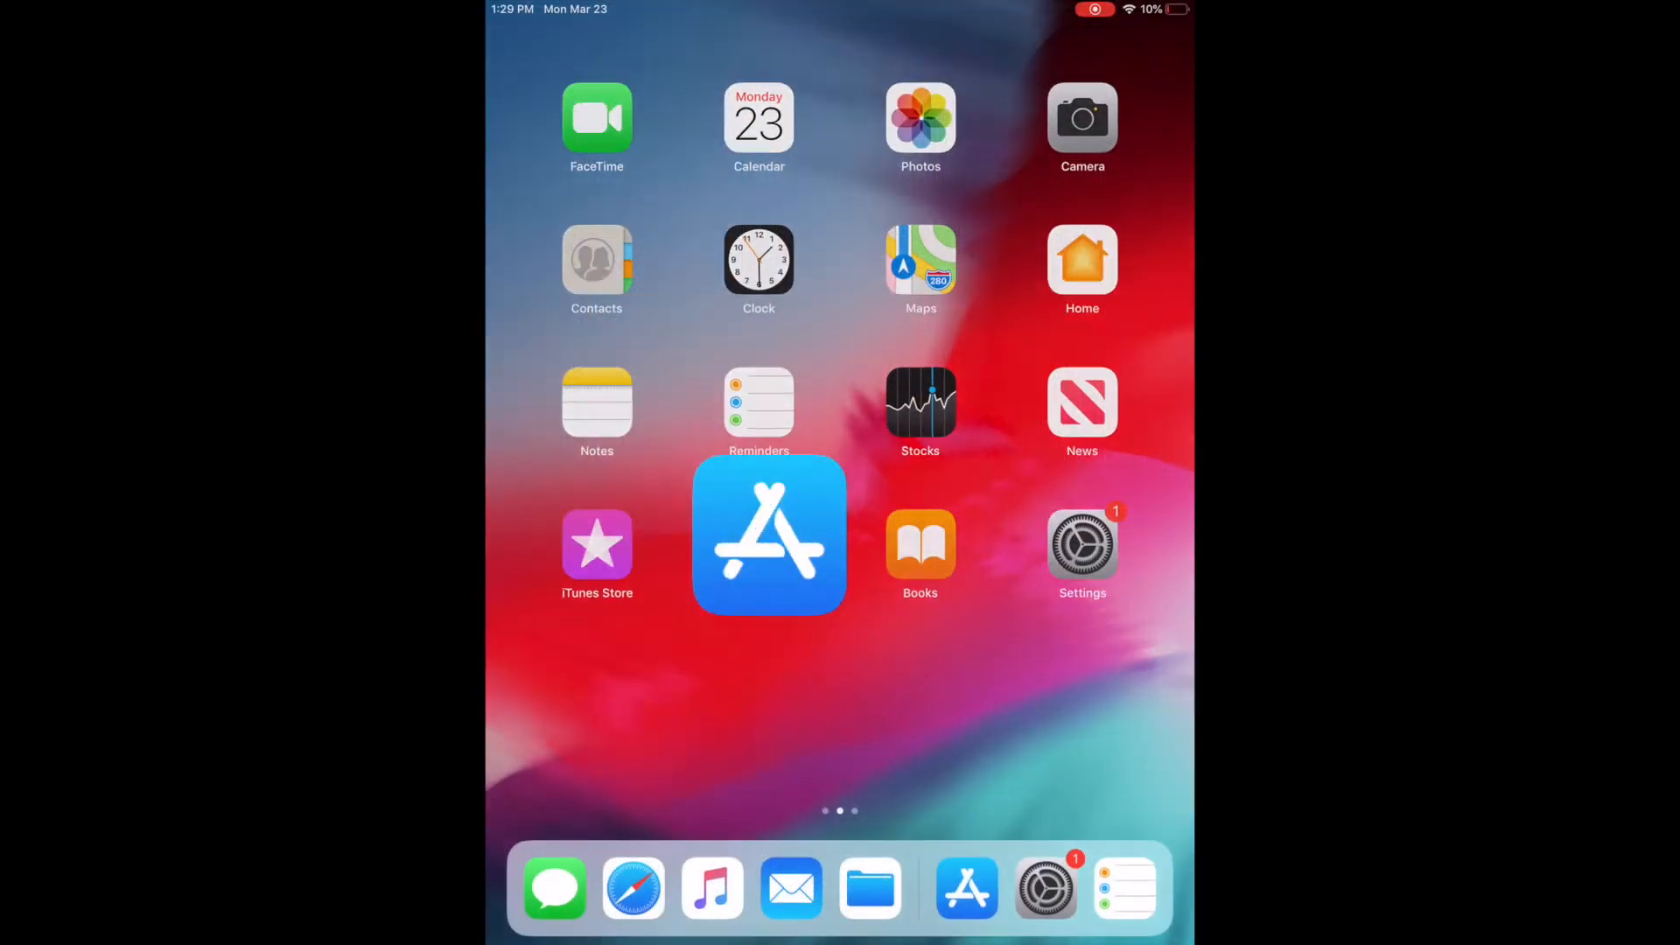
Step: Search the App Store for 'Libby' and open the Libby, by OverDrive result
click(768, 535)
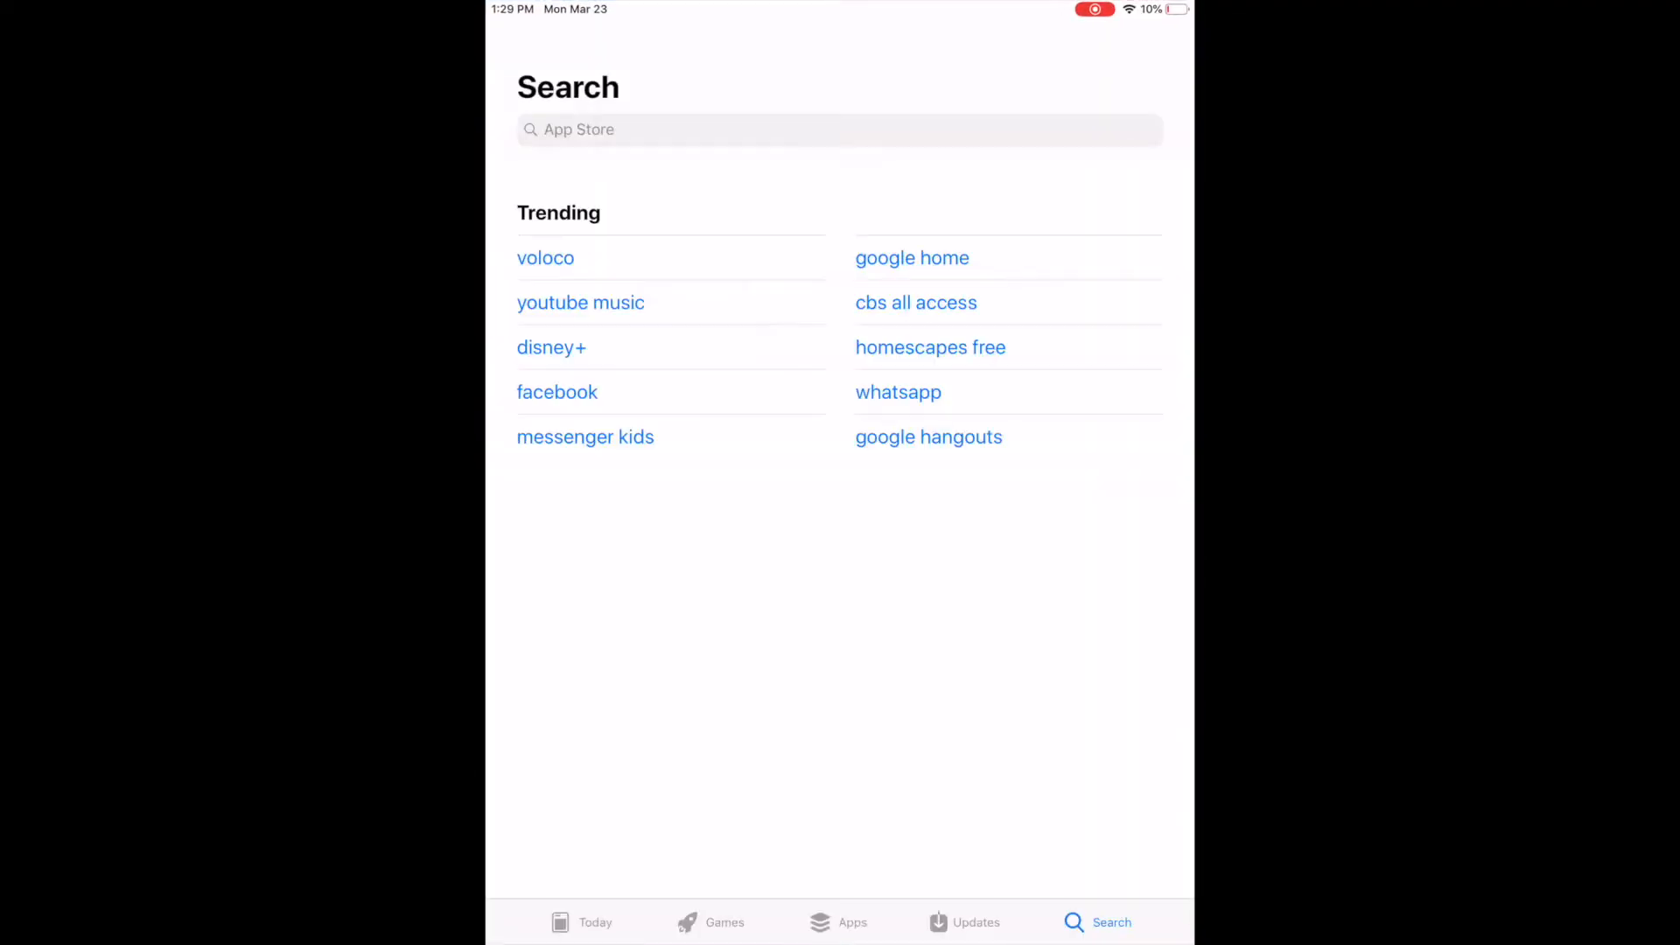
click(839, 130)
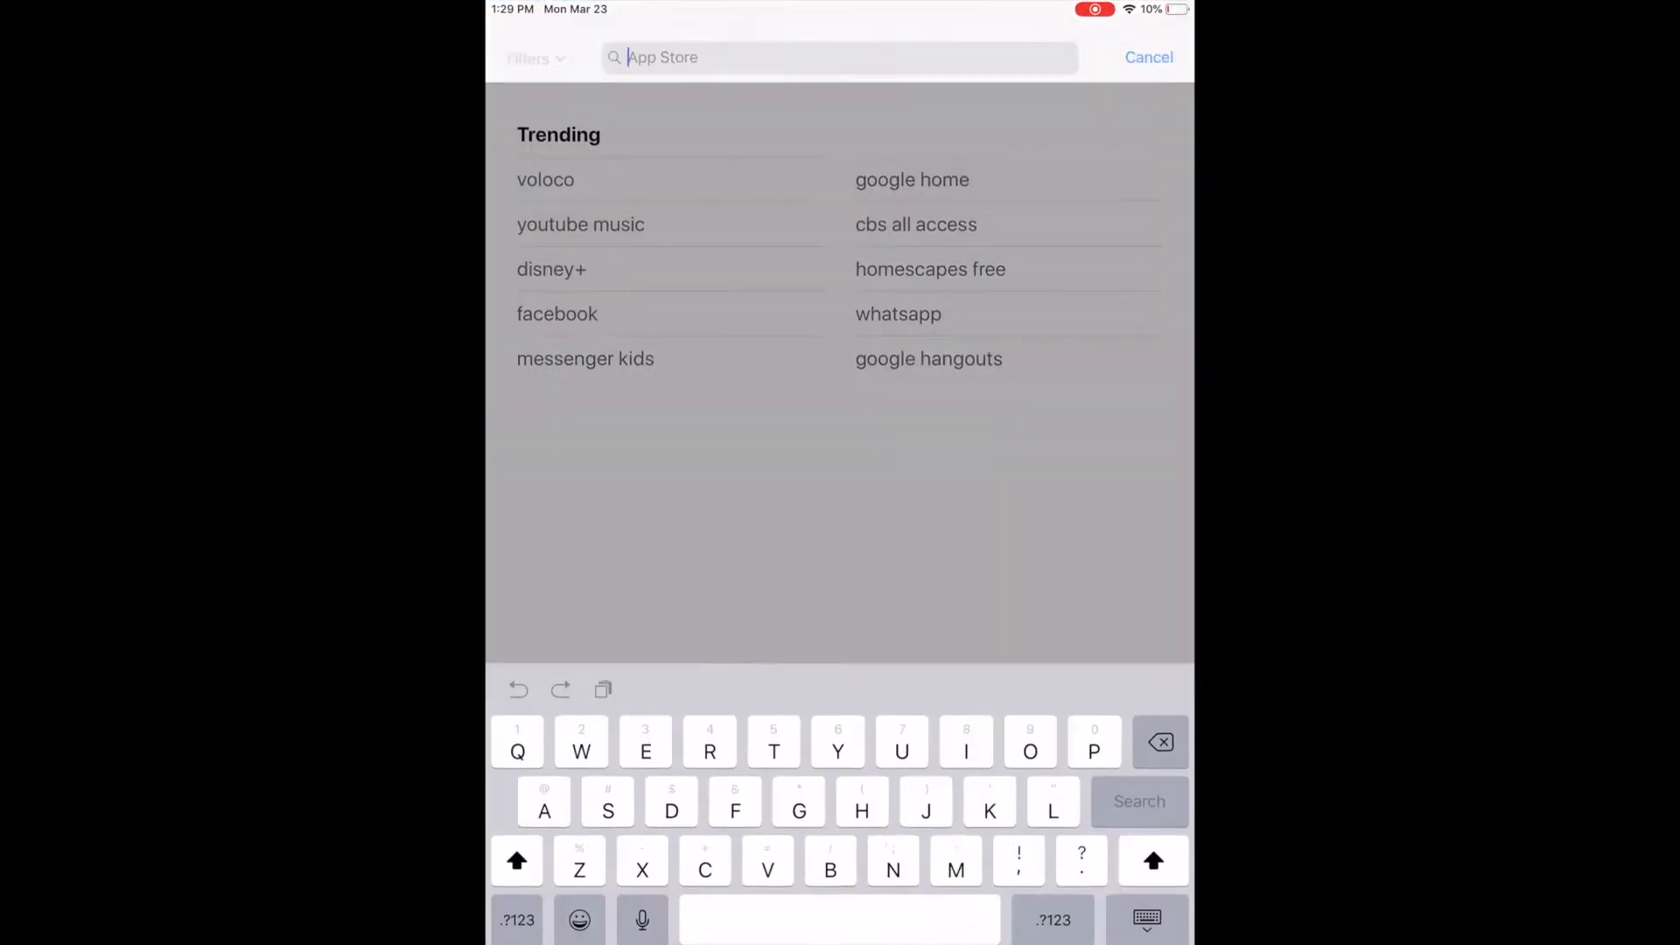
text(Libby)
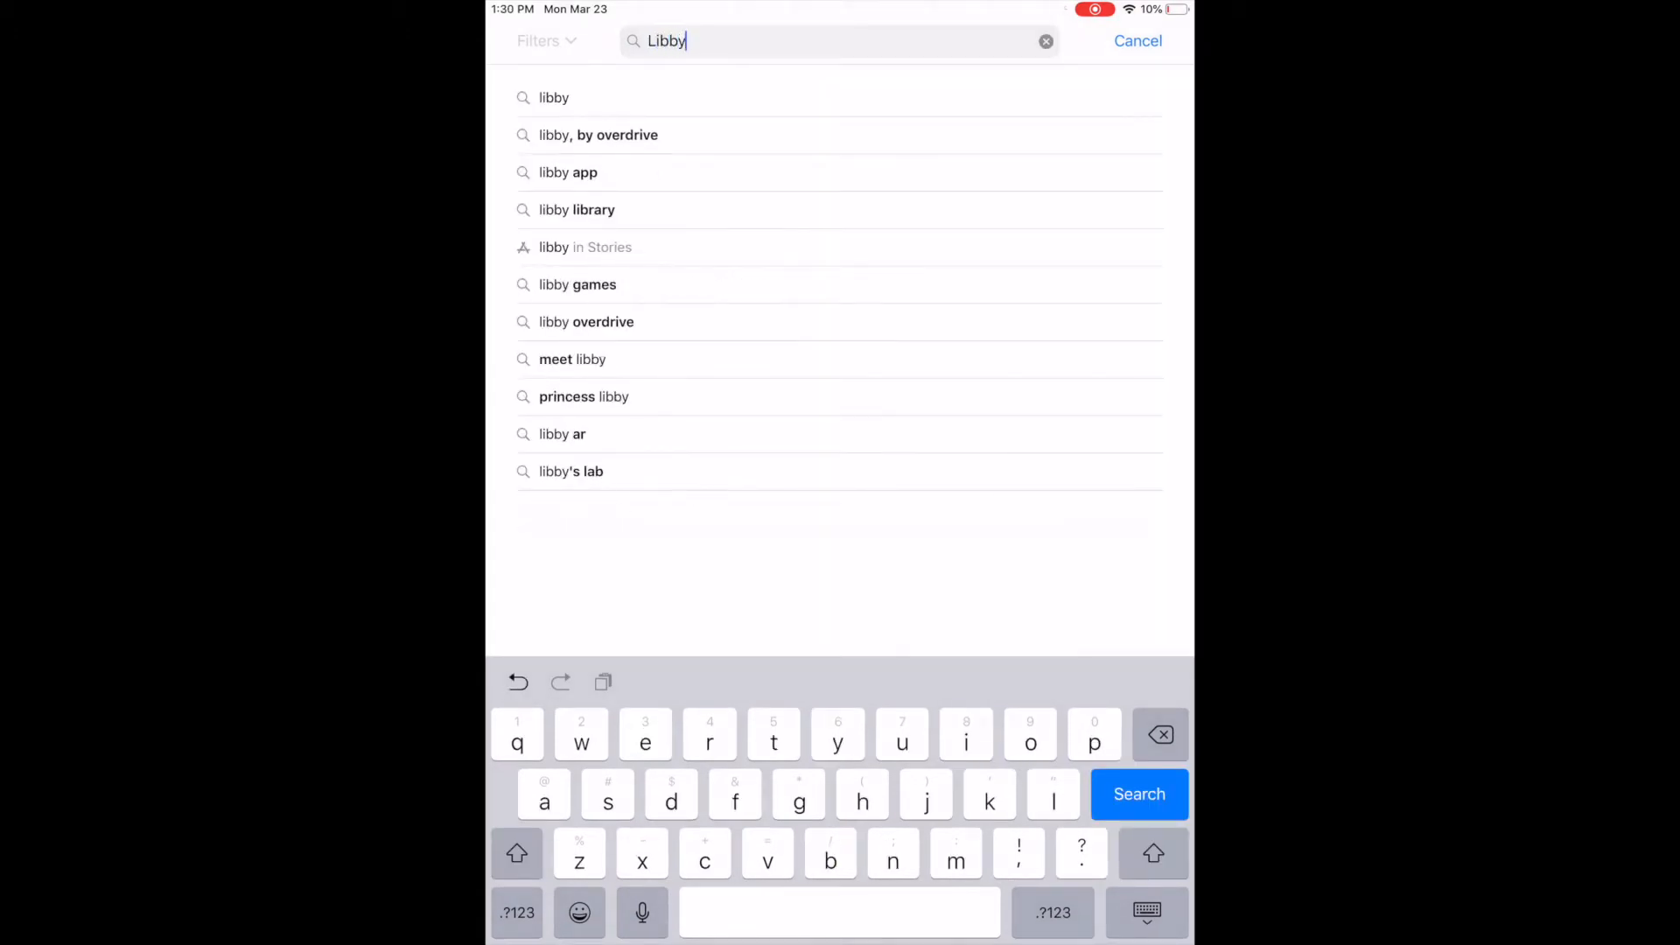
click(598, 134)
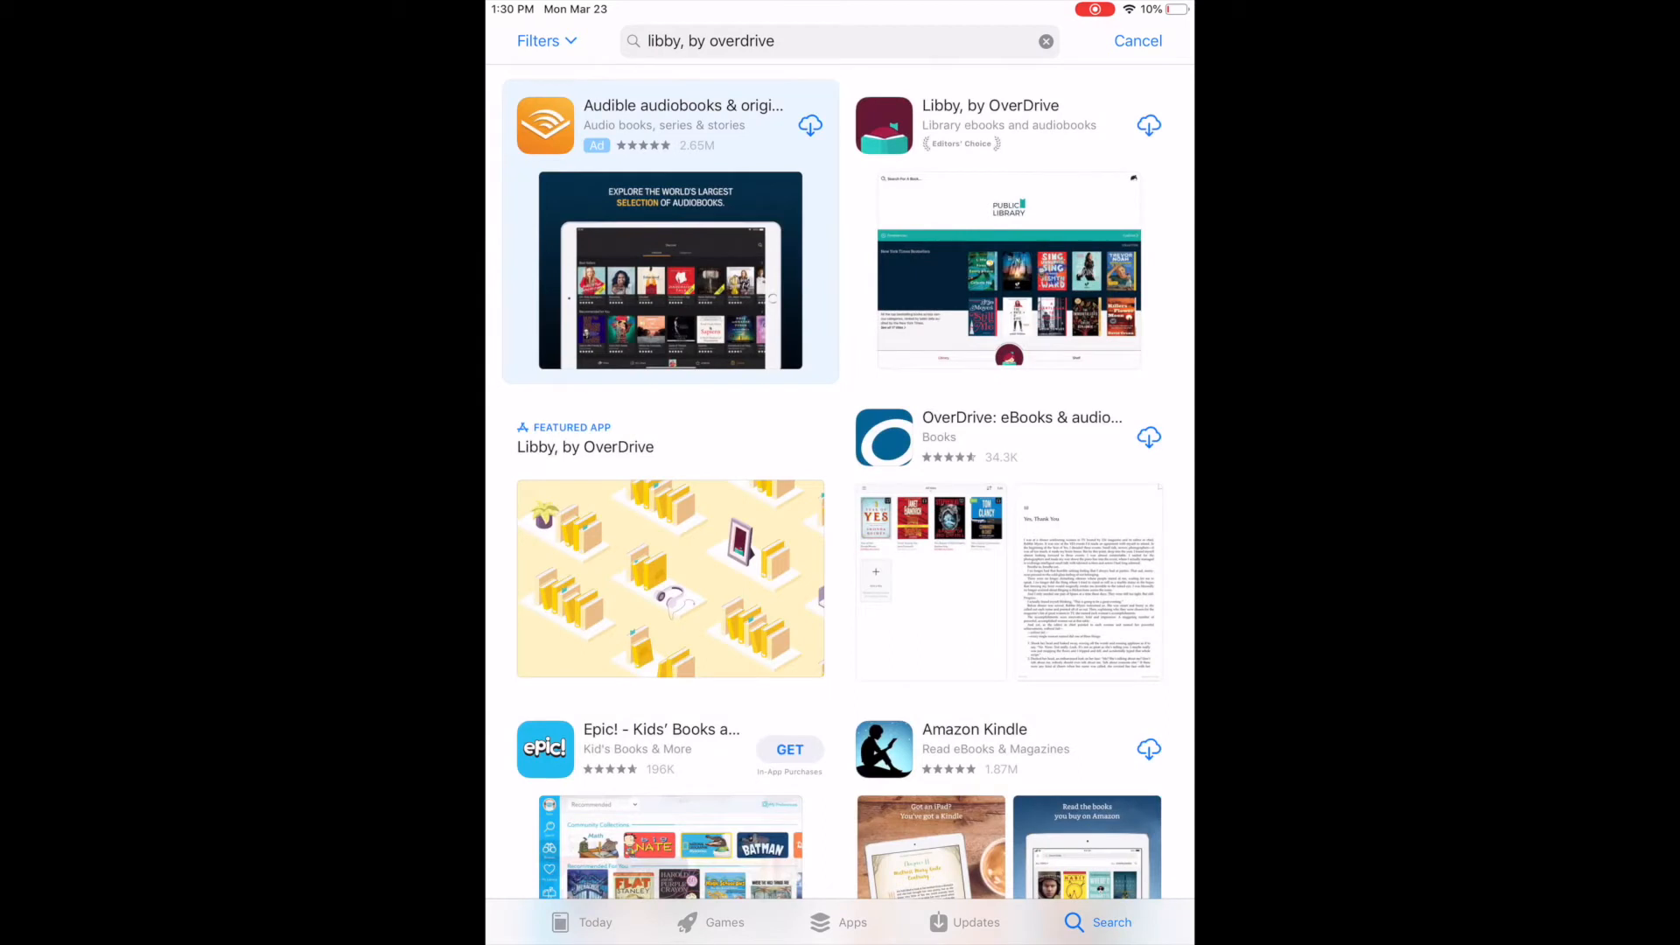
click(989, 105)
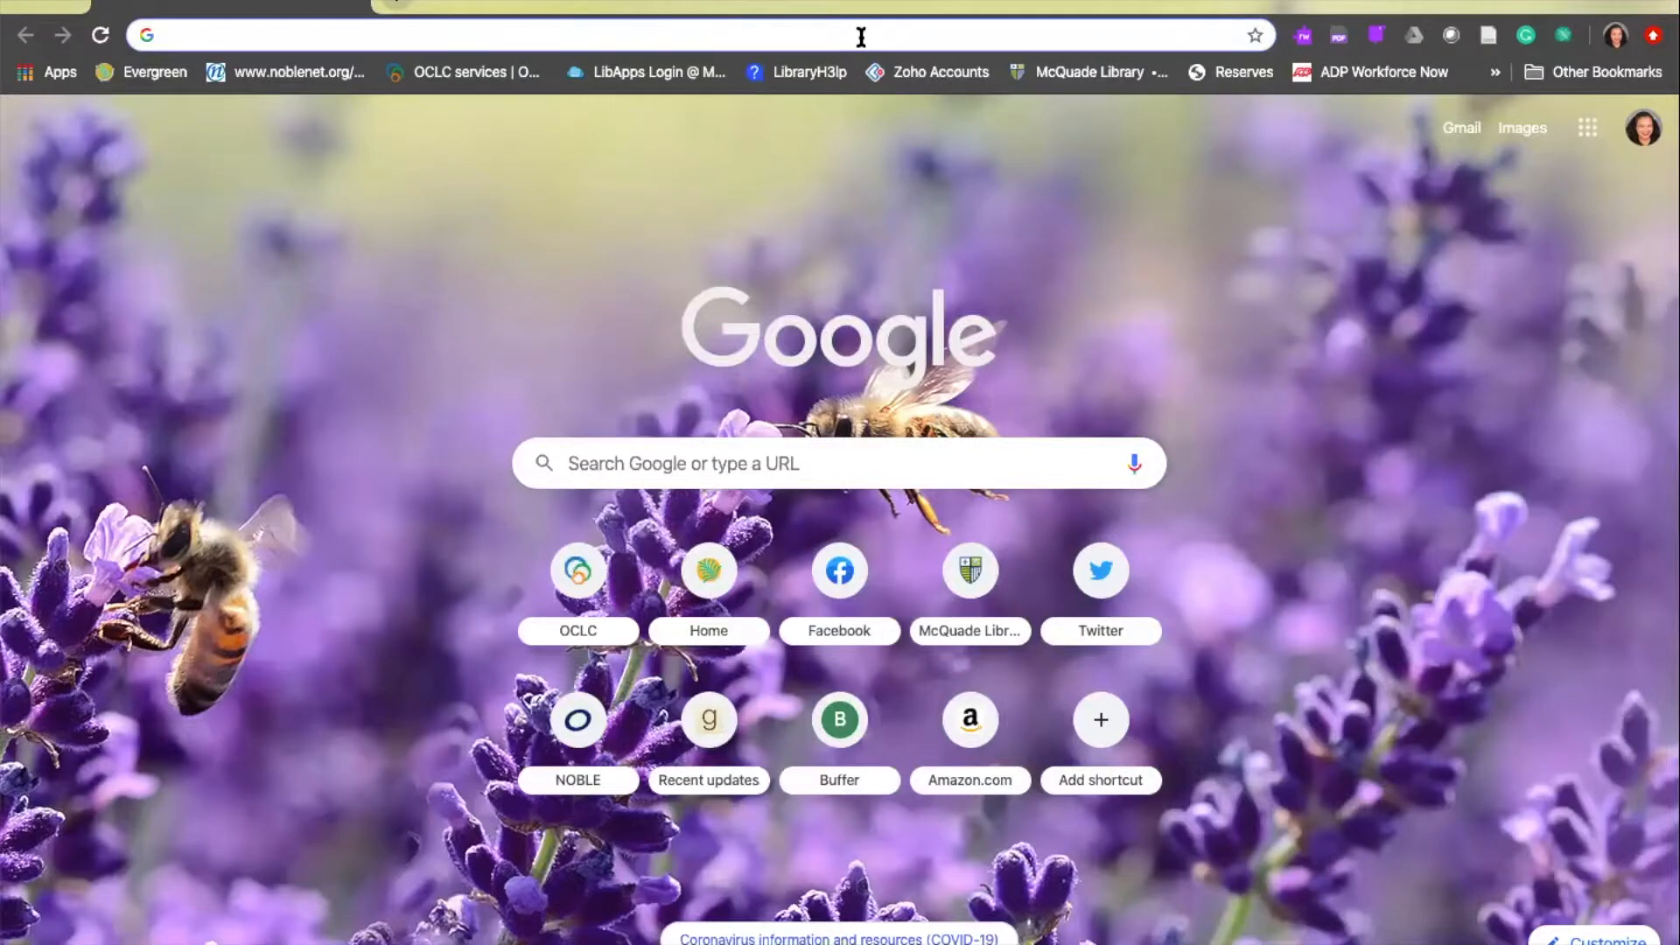
Step: Enter libbyapp.com in Chrome's address bar
text(libbyapp.com)
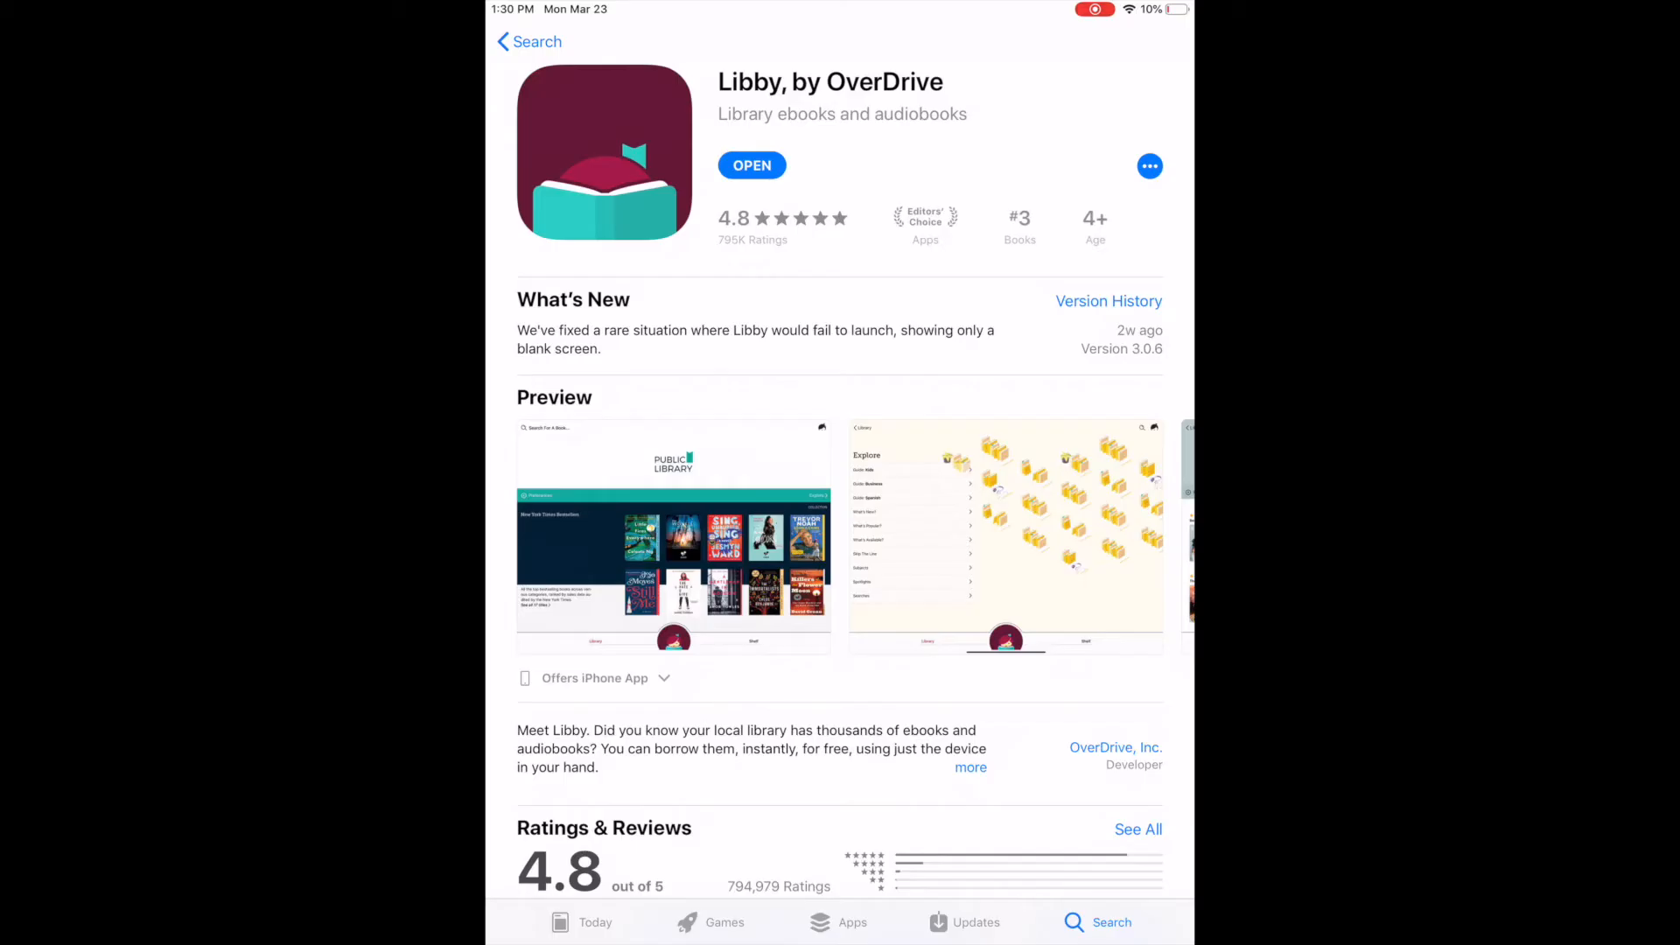
Step: Launch Libby, confirm having a library card, and search libraries for 'Noble'
click(751, 165)
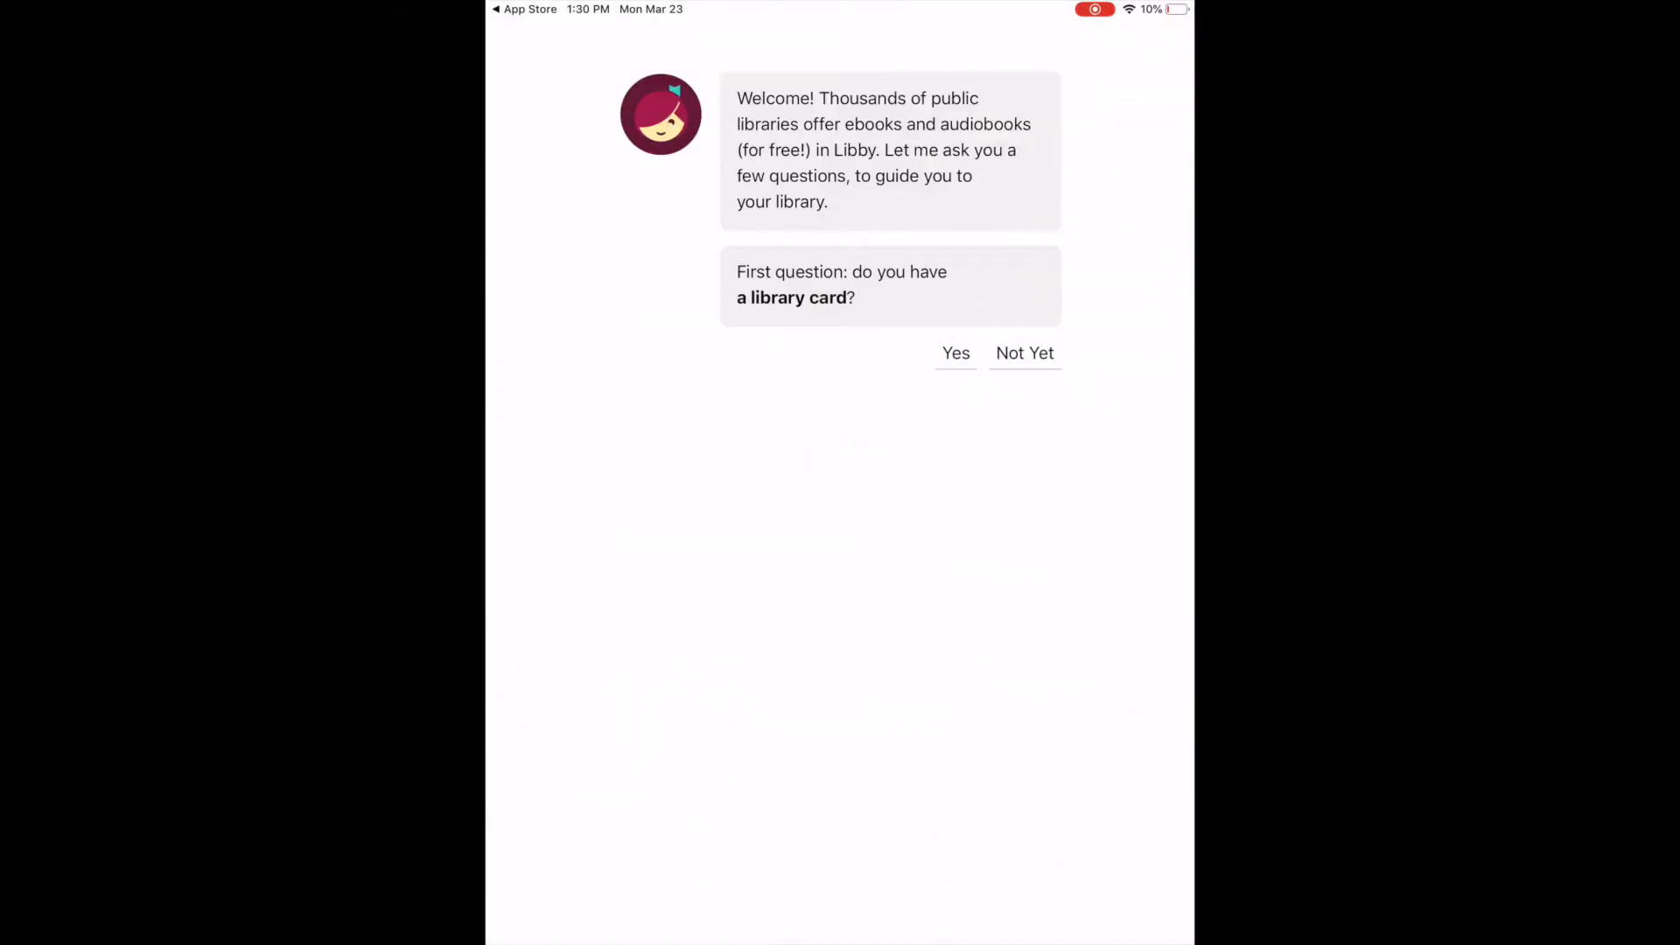
click(1025, 353)
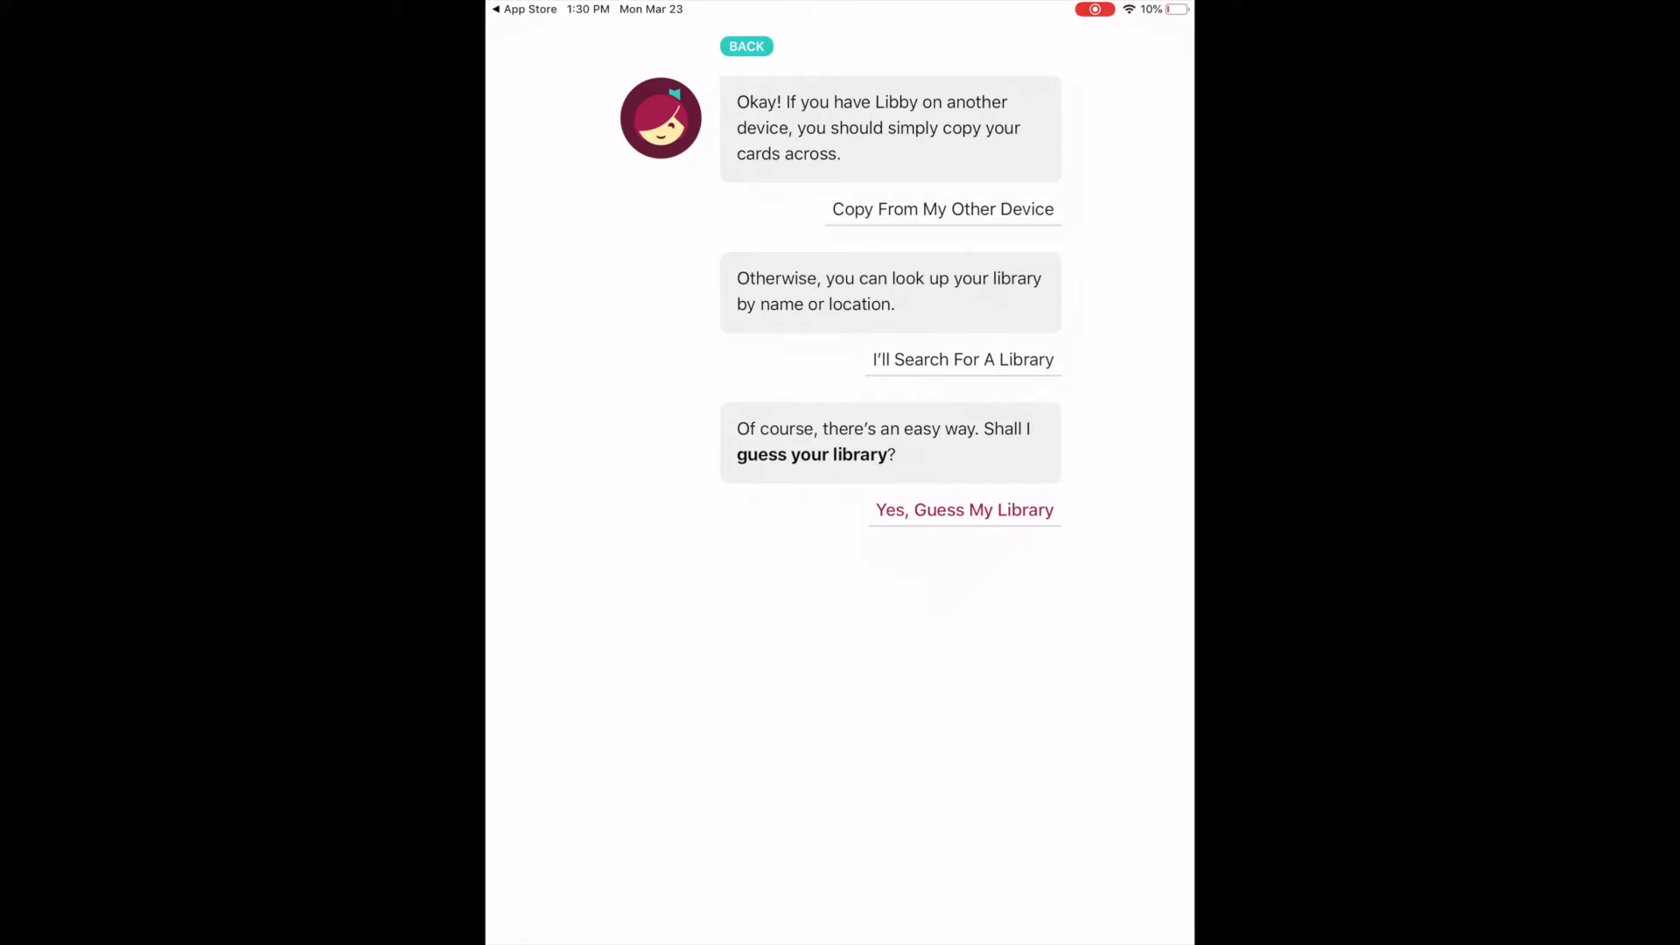
click(961, 359)
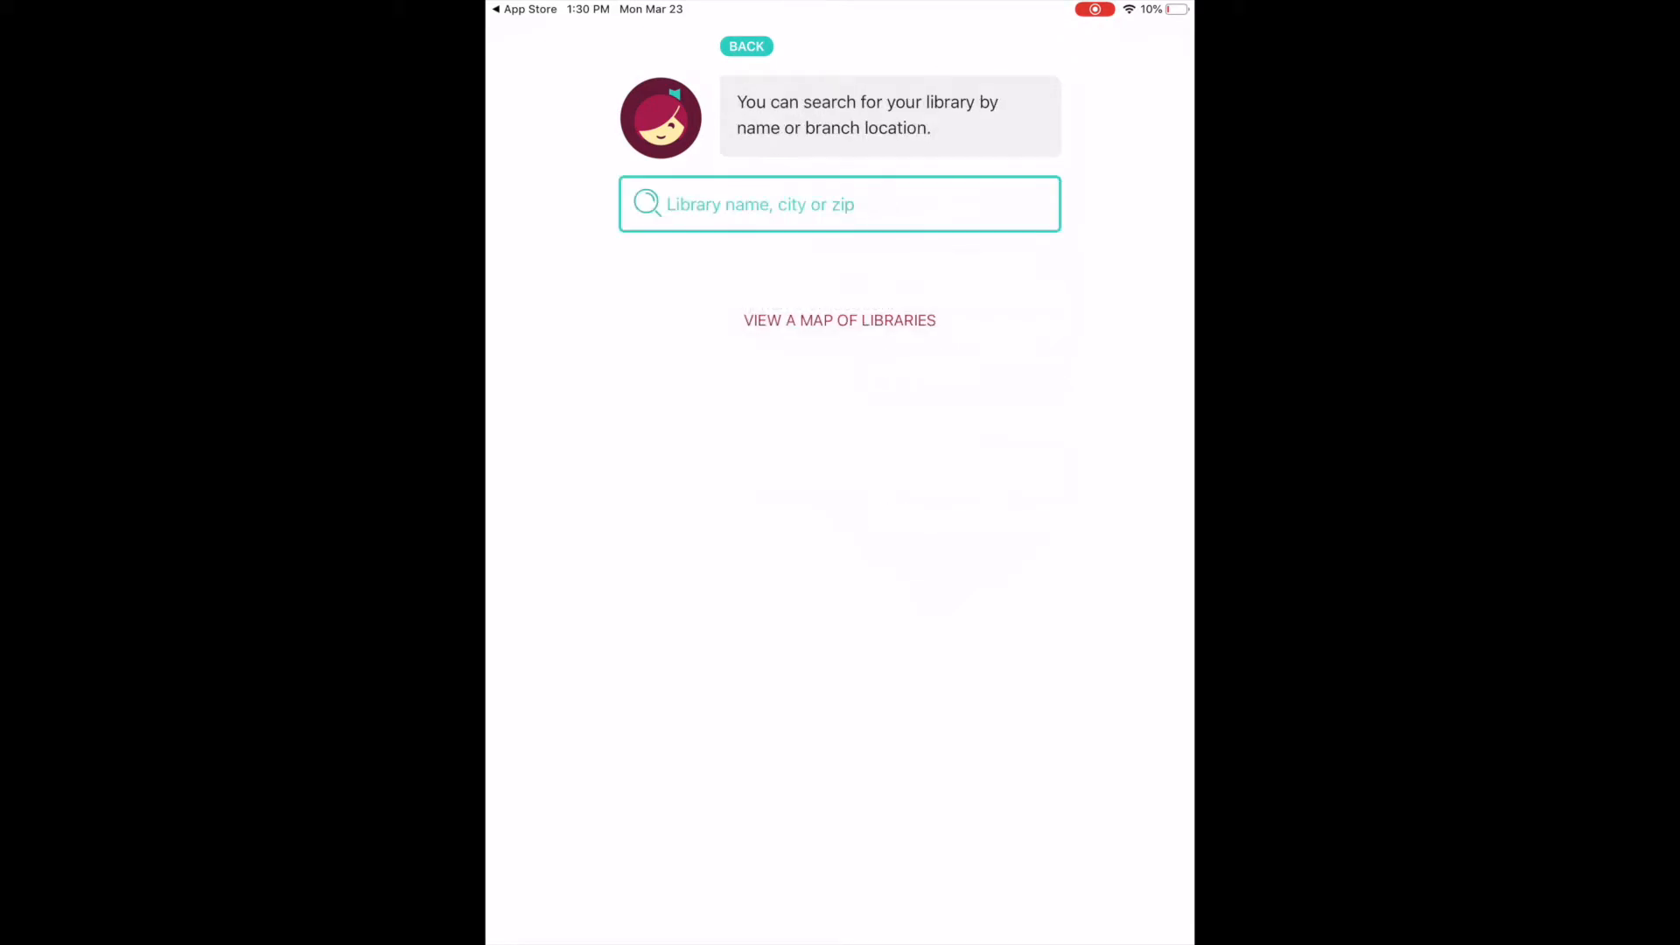
click(839, 204)
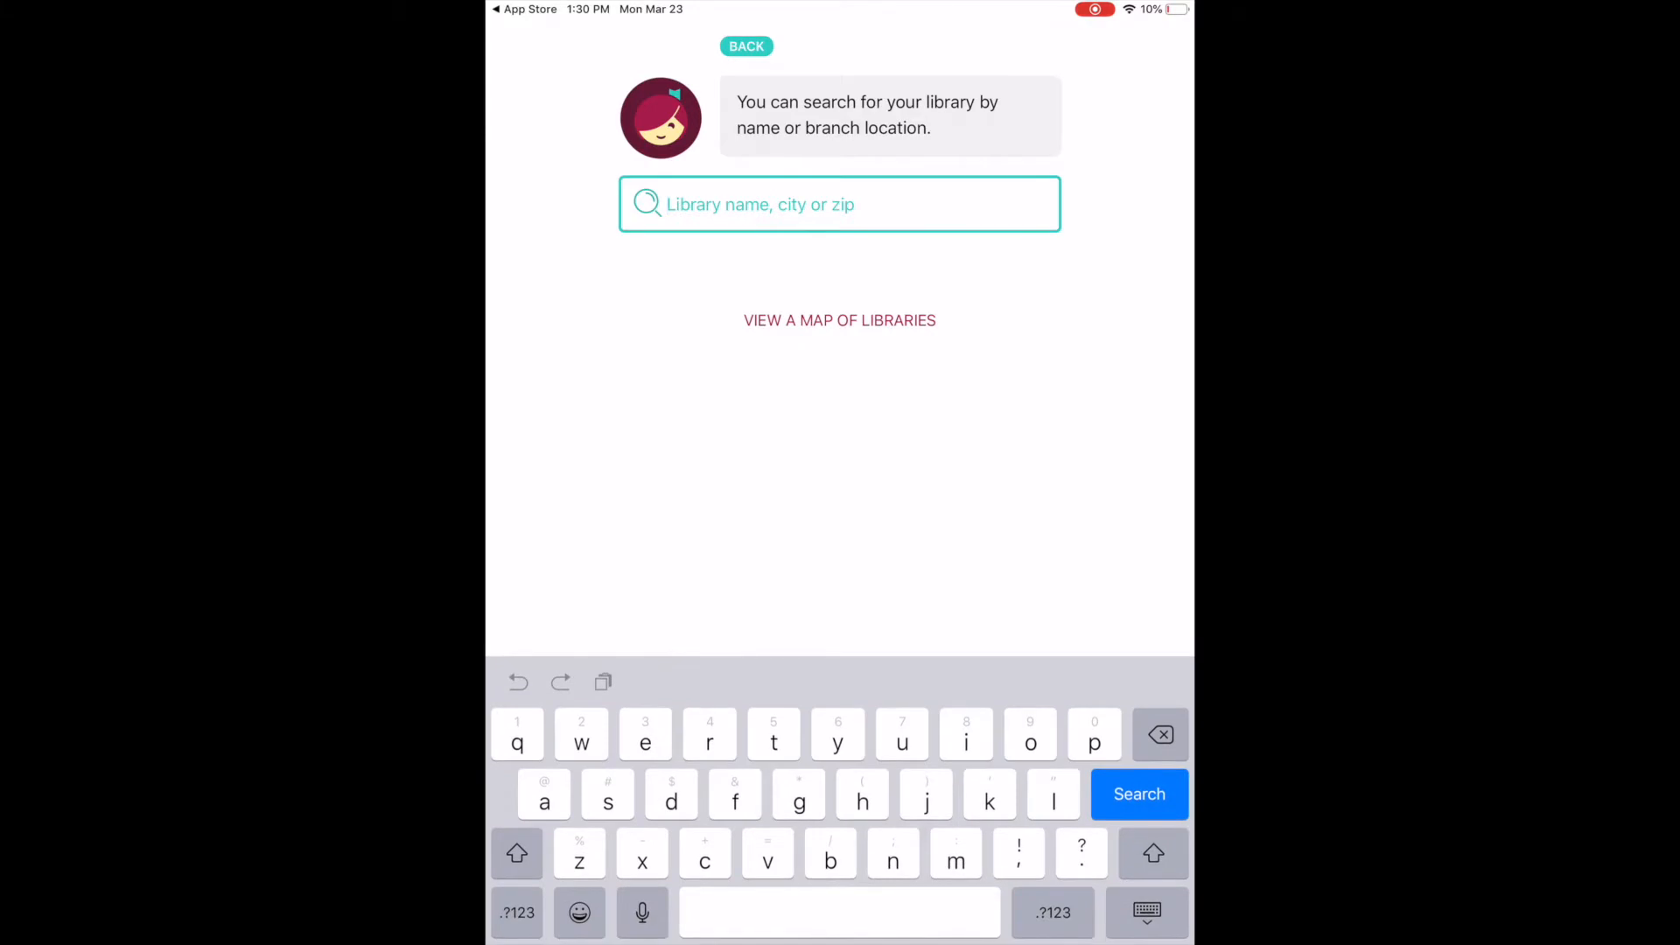
text(Noble)
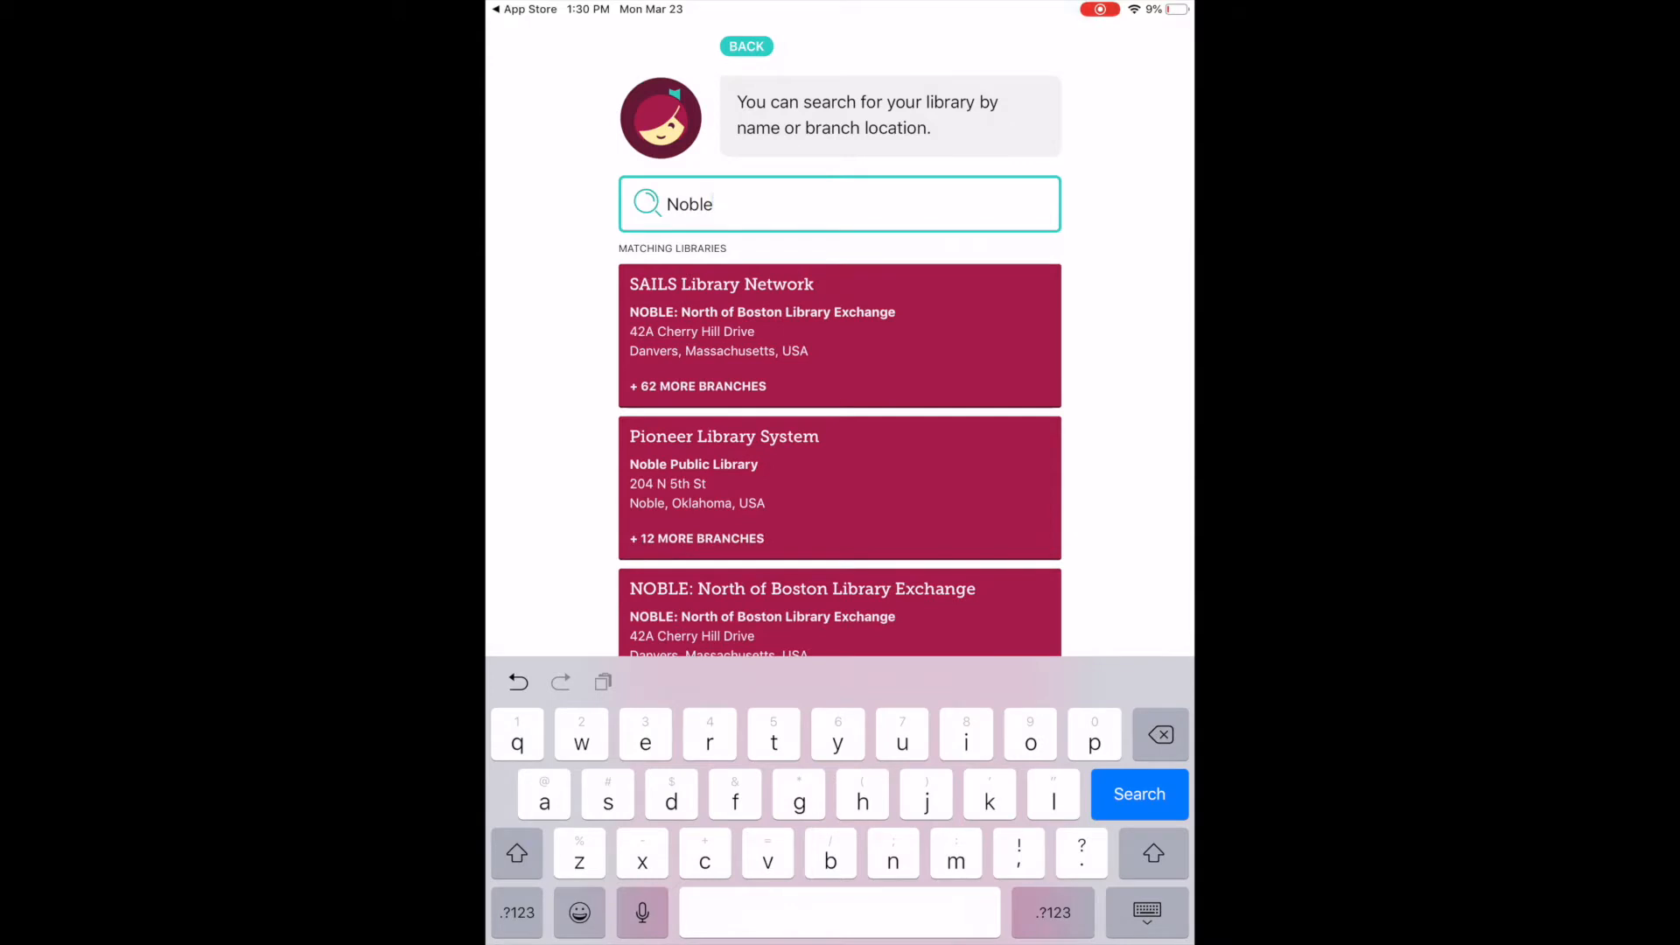
Step: Choose NOBLE: North of Boston Library Exchange and sign in with card number 2315
click(840, 335)
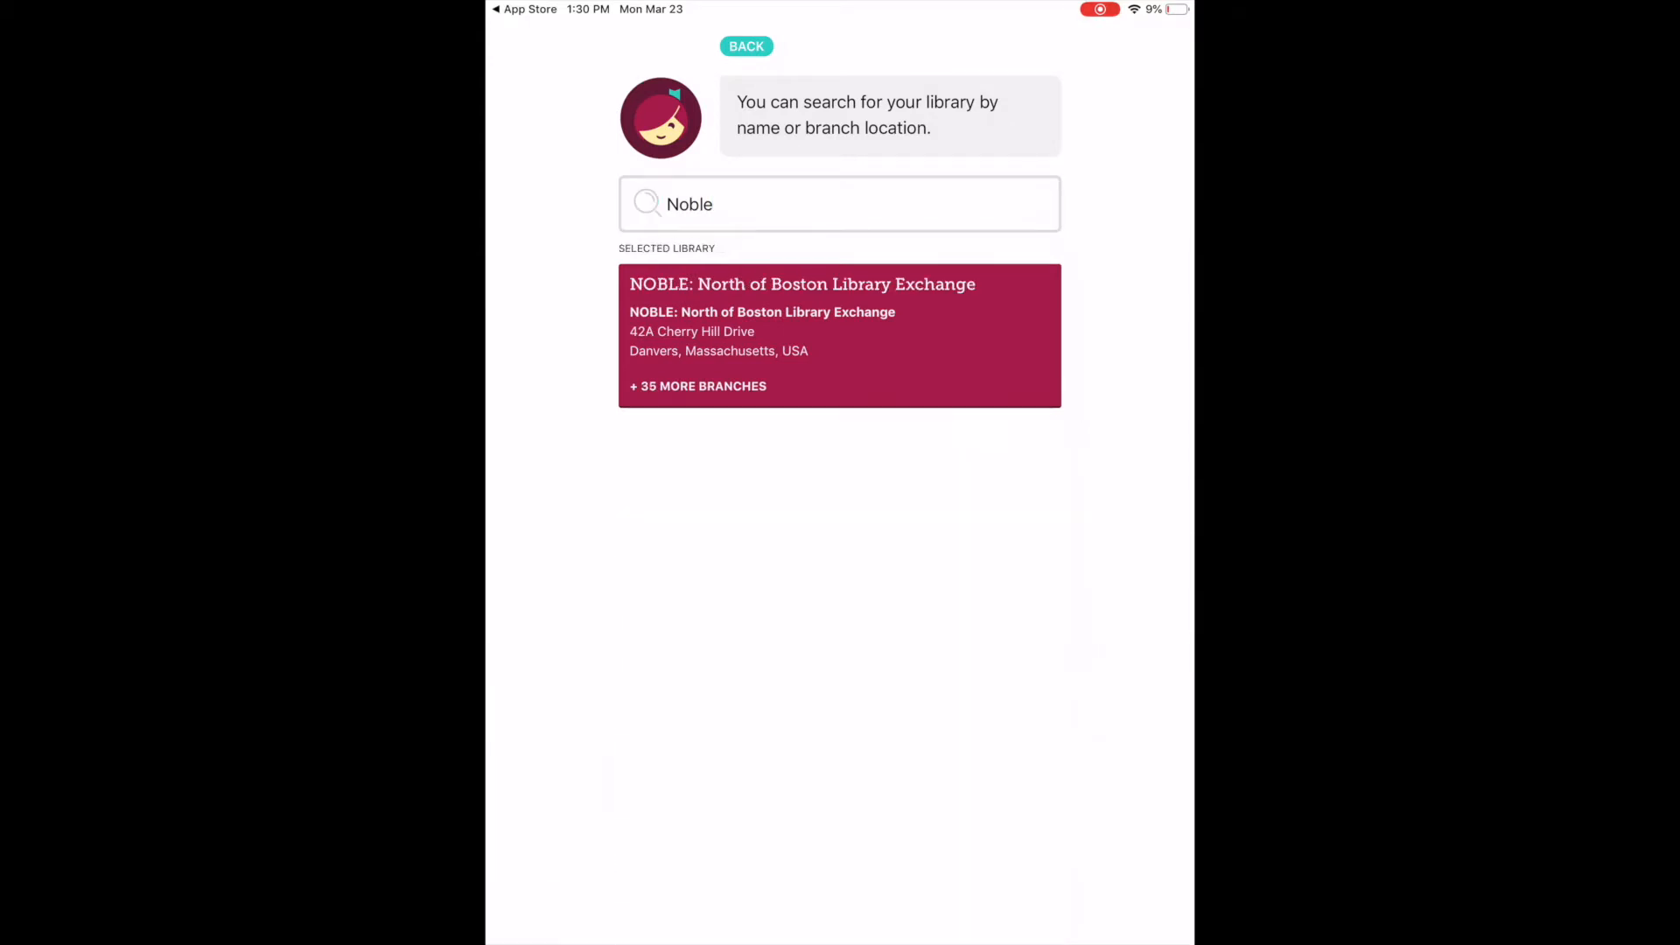
click(839, 335)
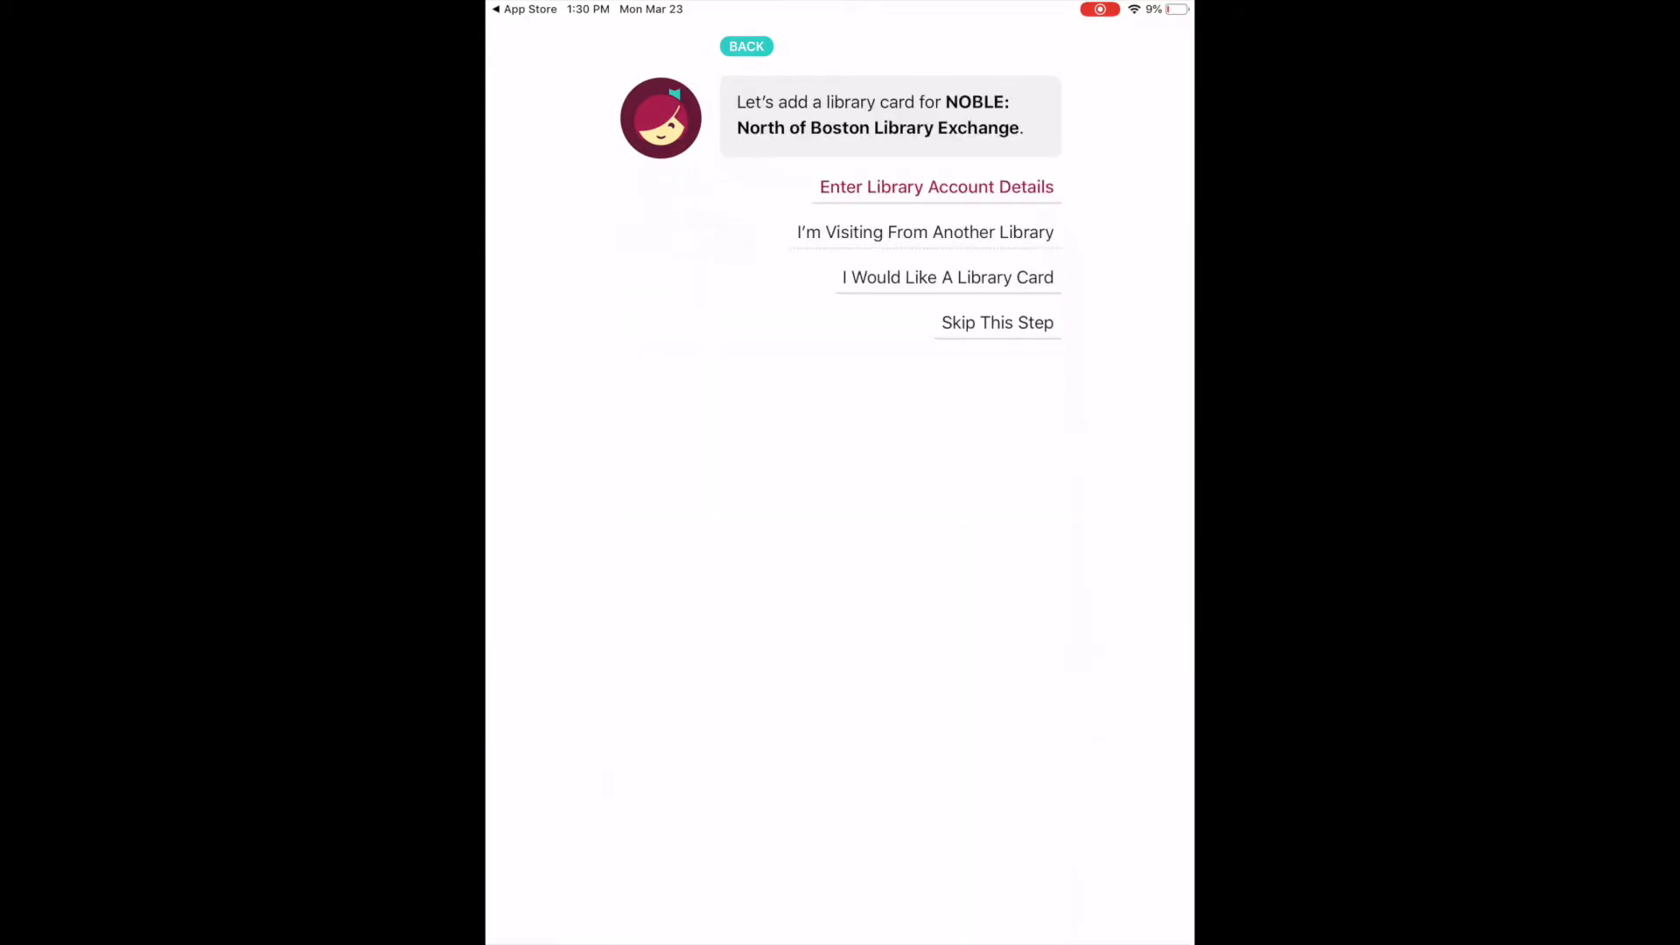
click(936, 187)
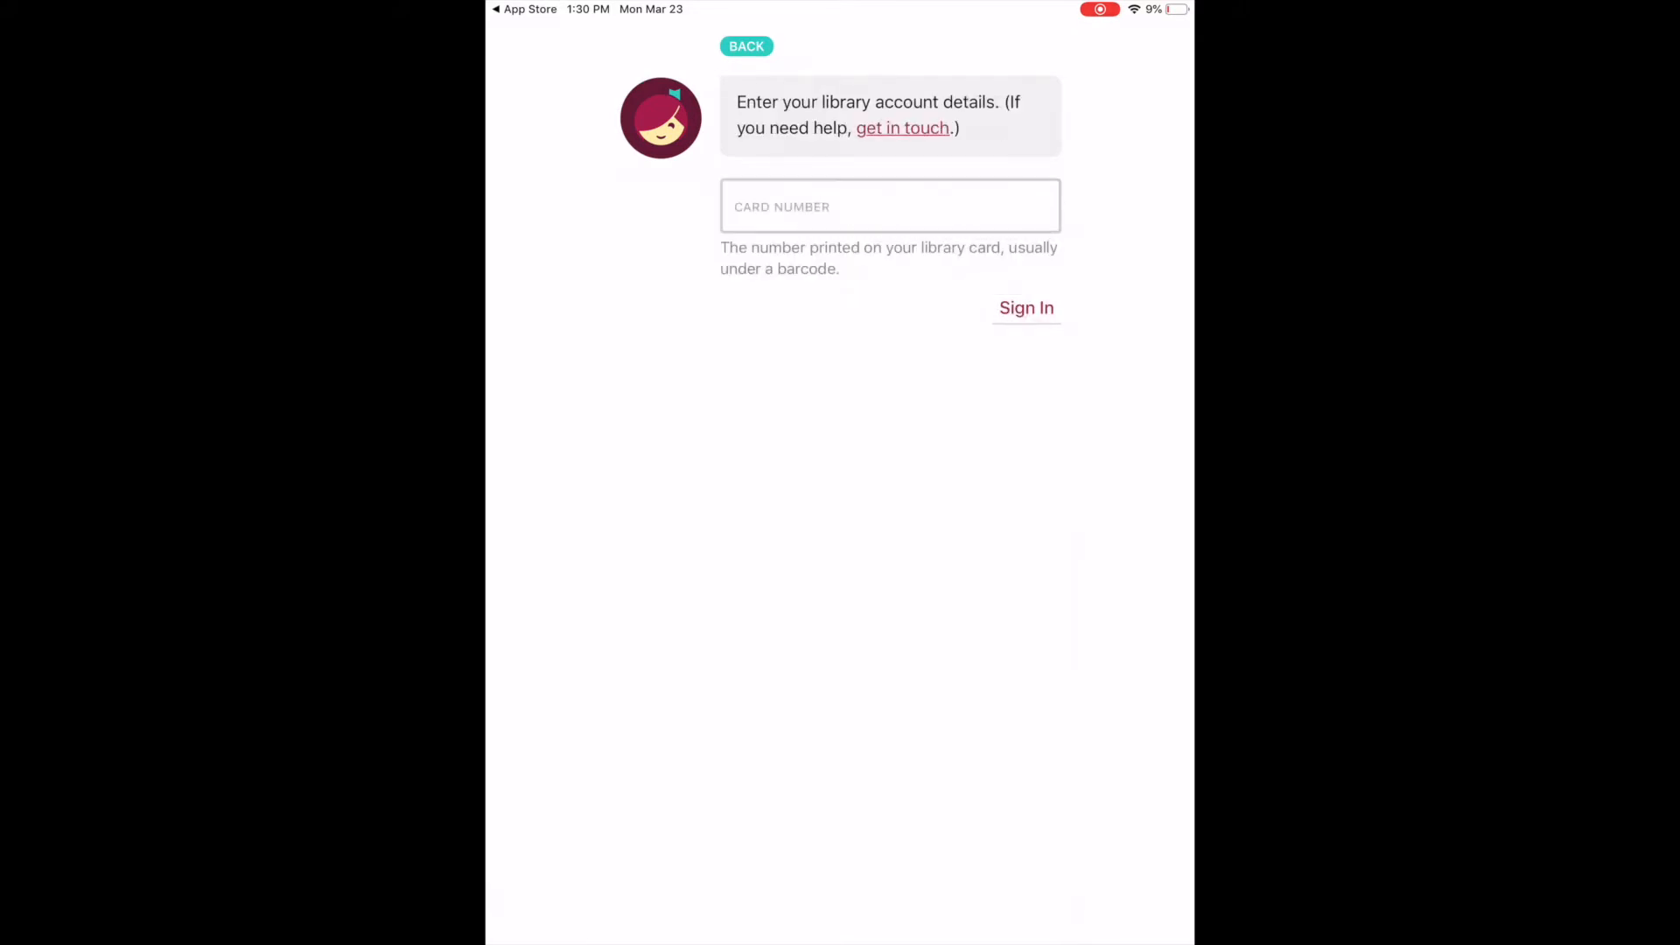
click(889, 206)
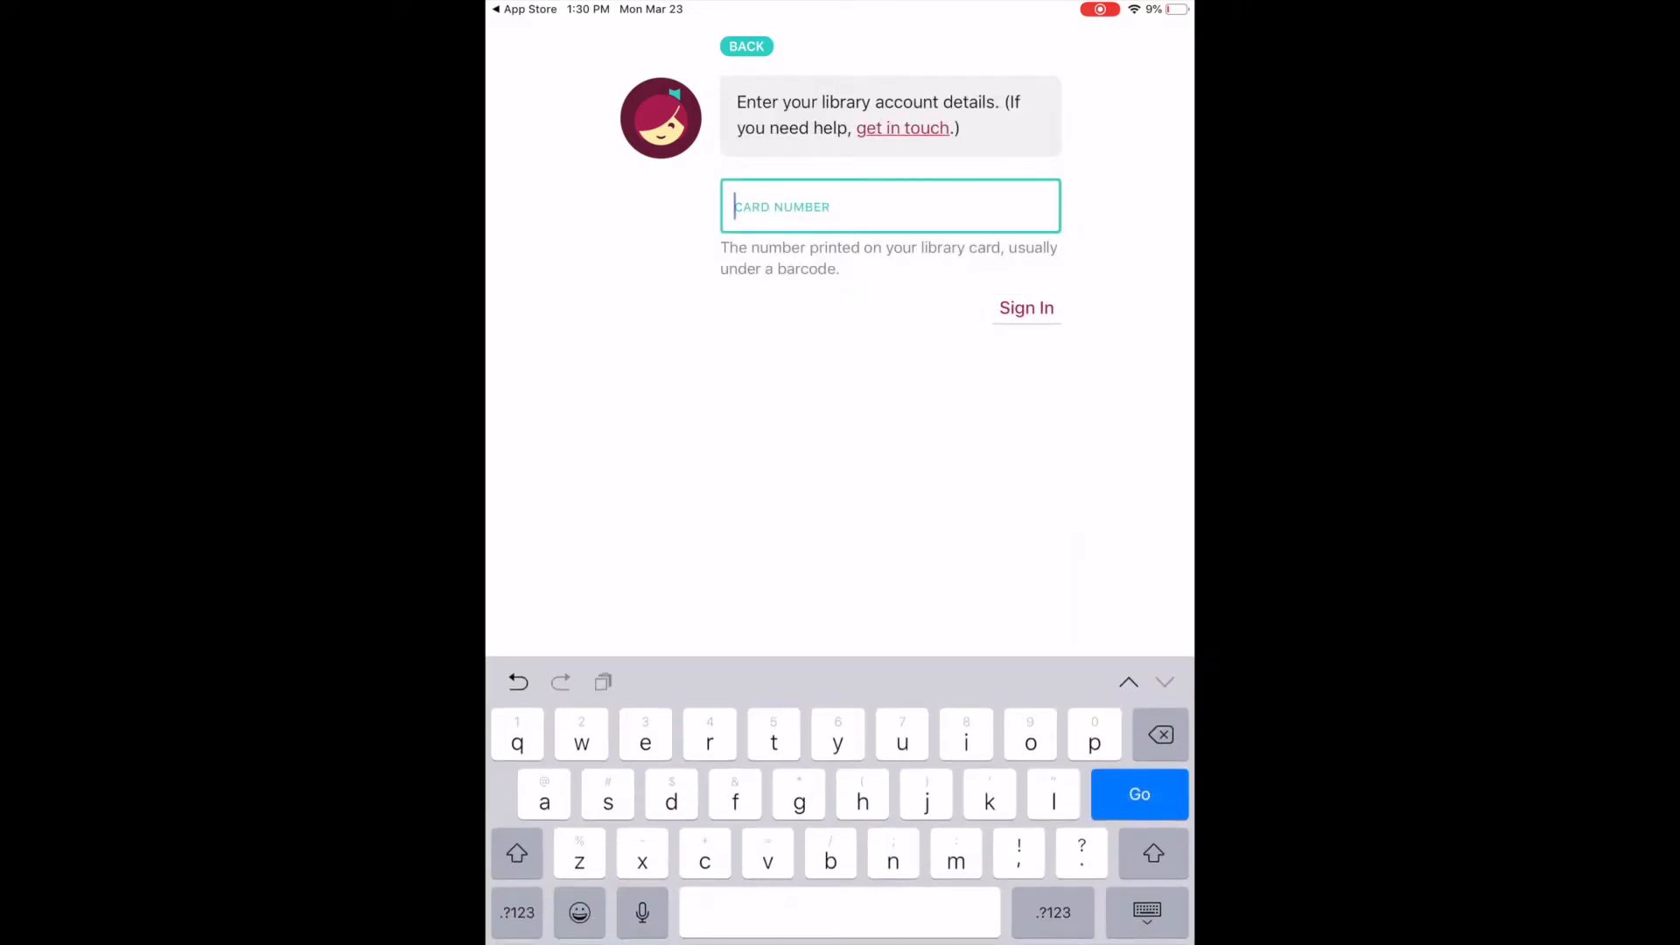
text(2315)
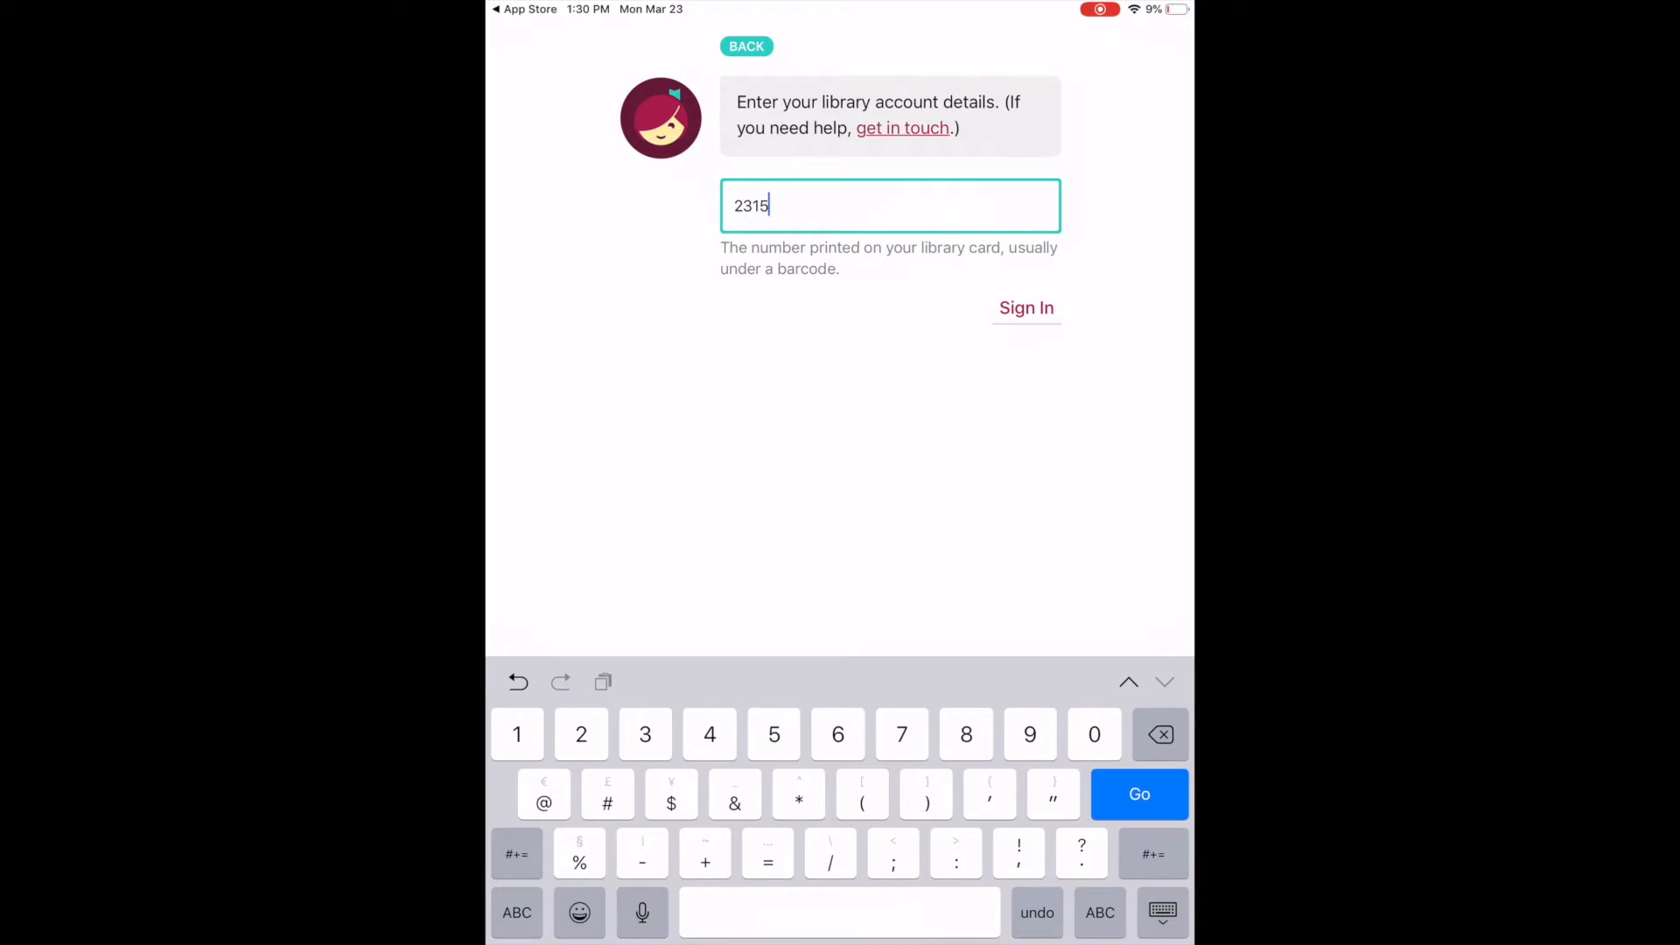
click(1026, 309)
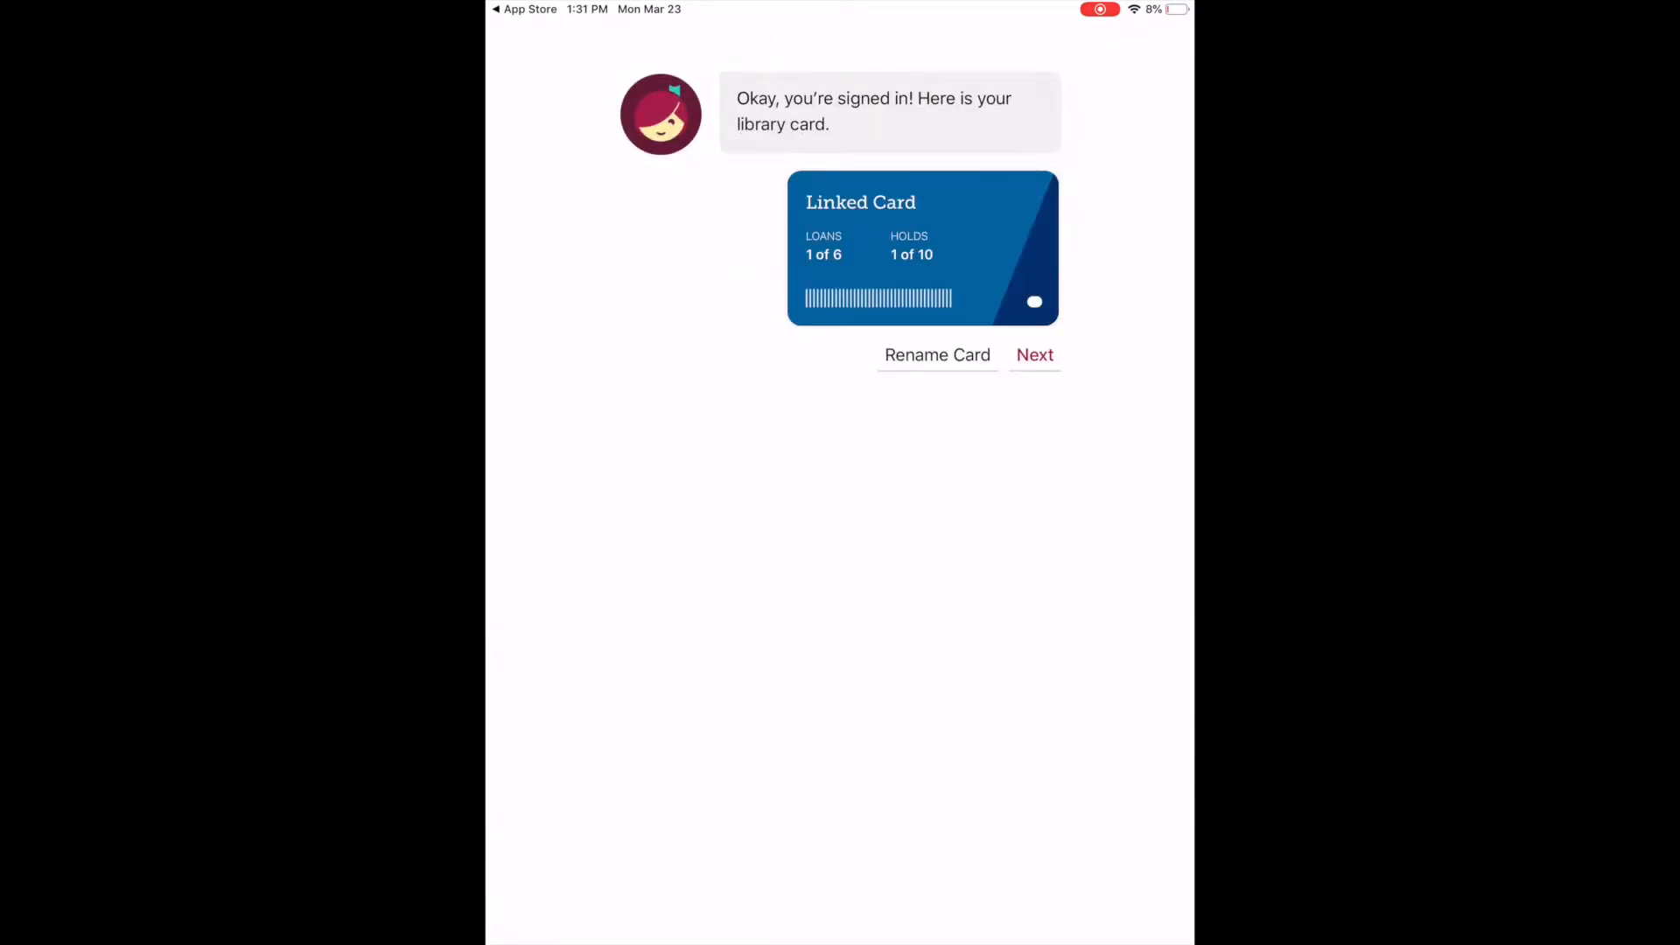
click(1033, 355)
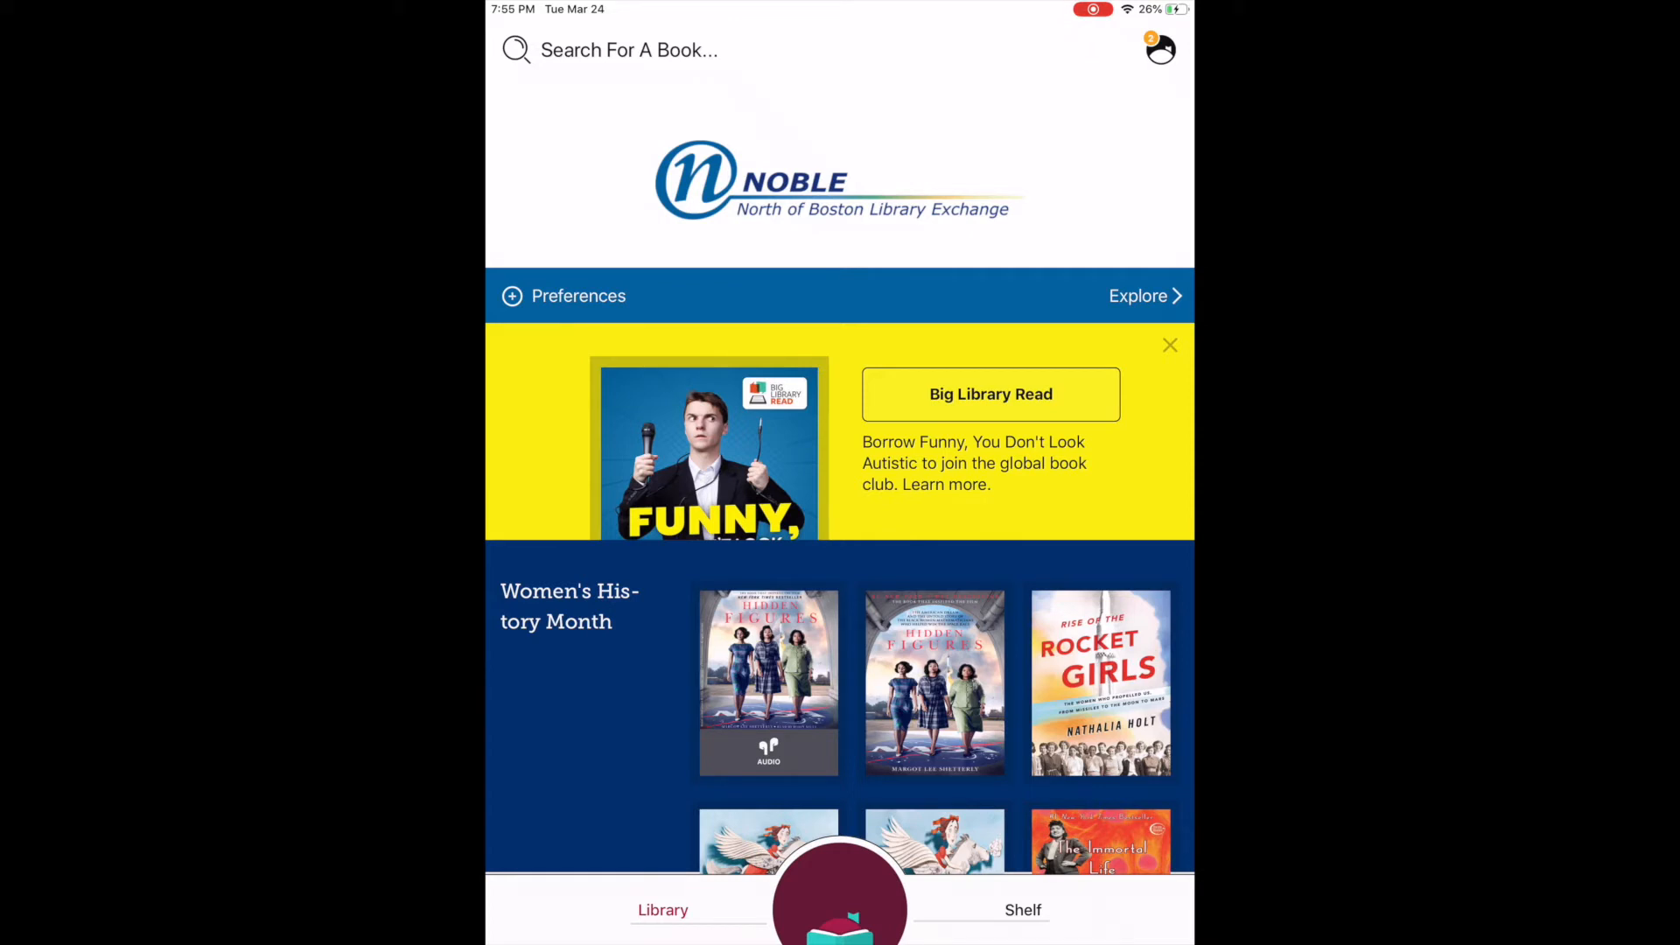
Step: Scroll the NOBLE home page and open the What's Popular? collection
click(629, 49)
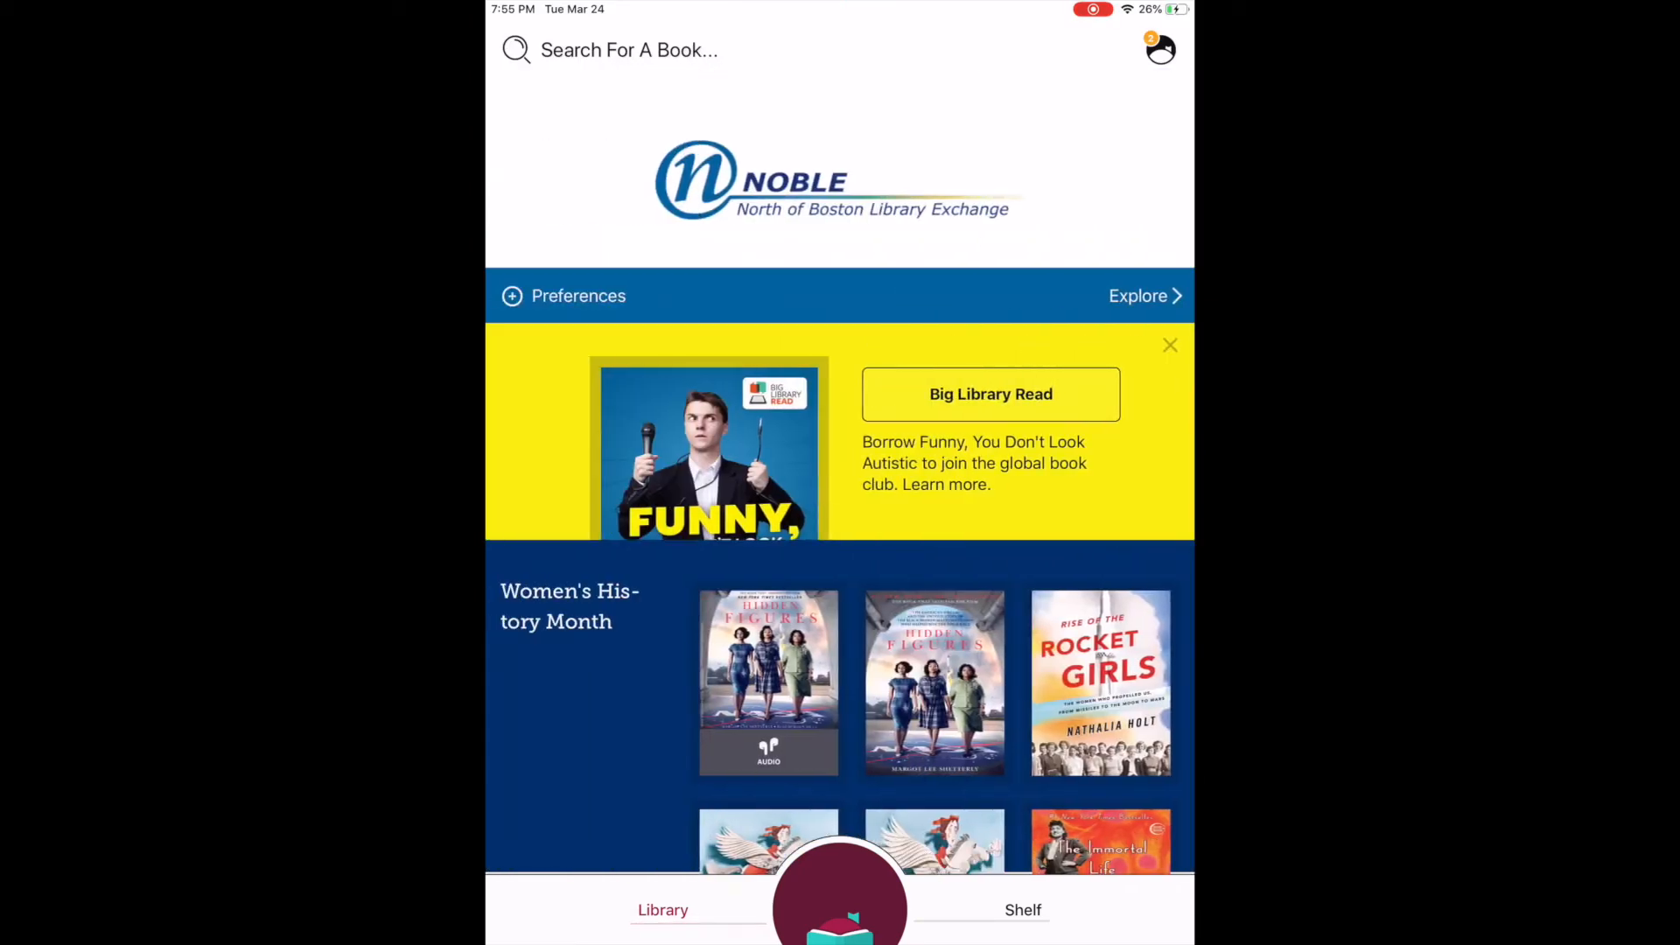
click(1141, 295)
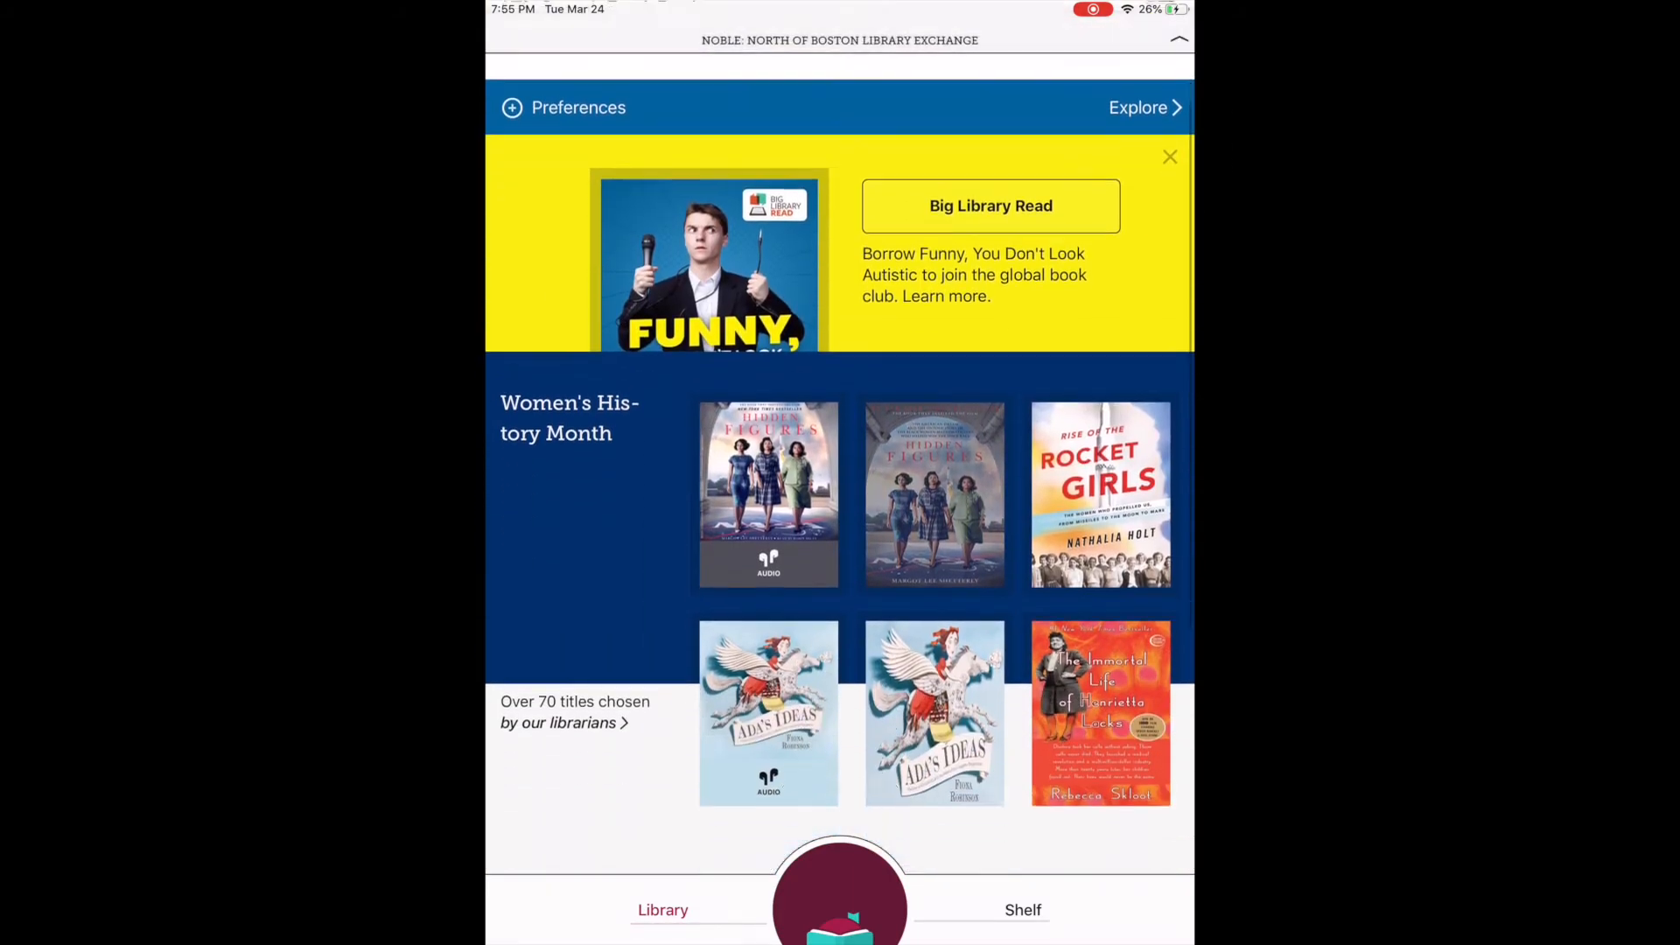
scroll(down, 3)
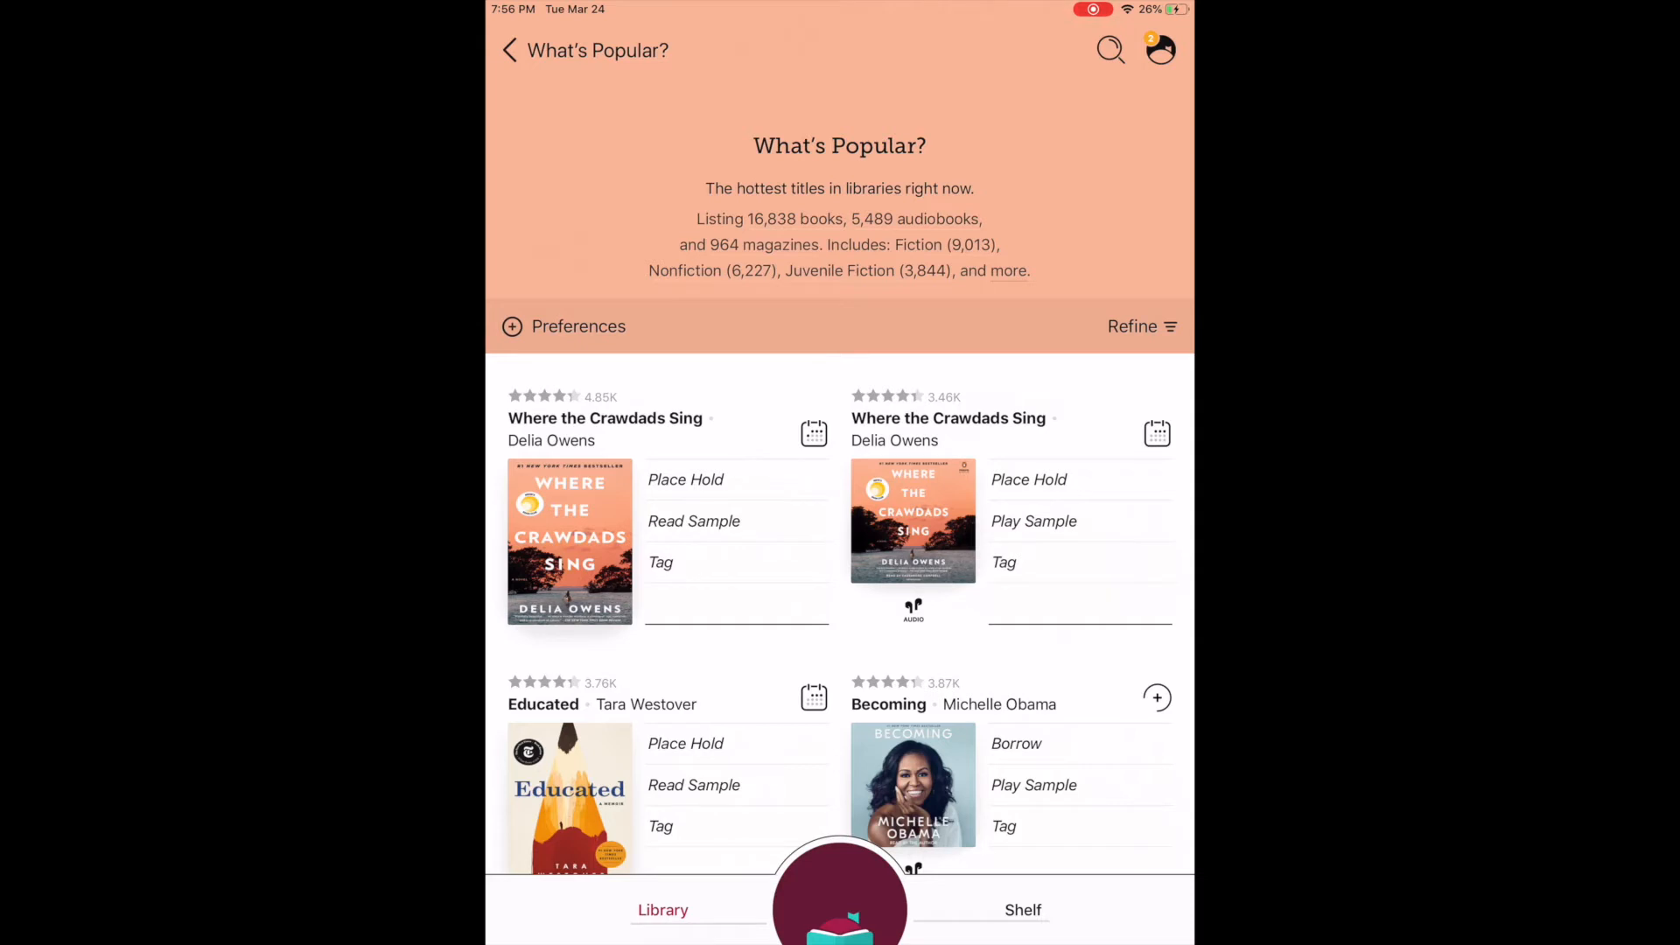
Step: Hold the Where the Crawdads Sing audiobook and borrow Becoming for 21 days
click(684, 478)
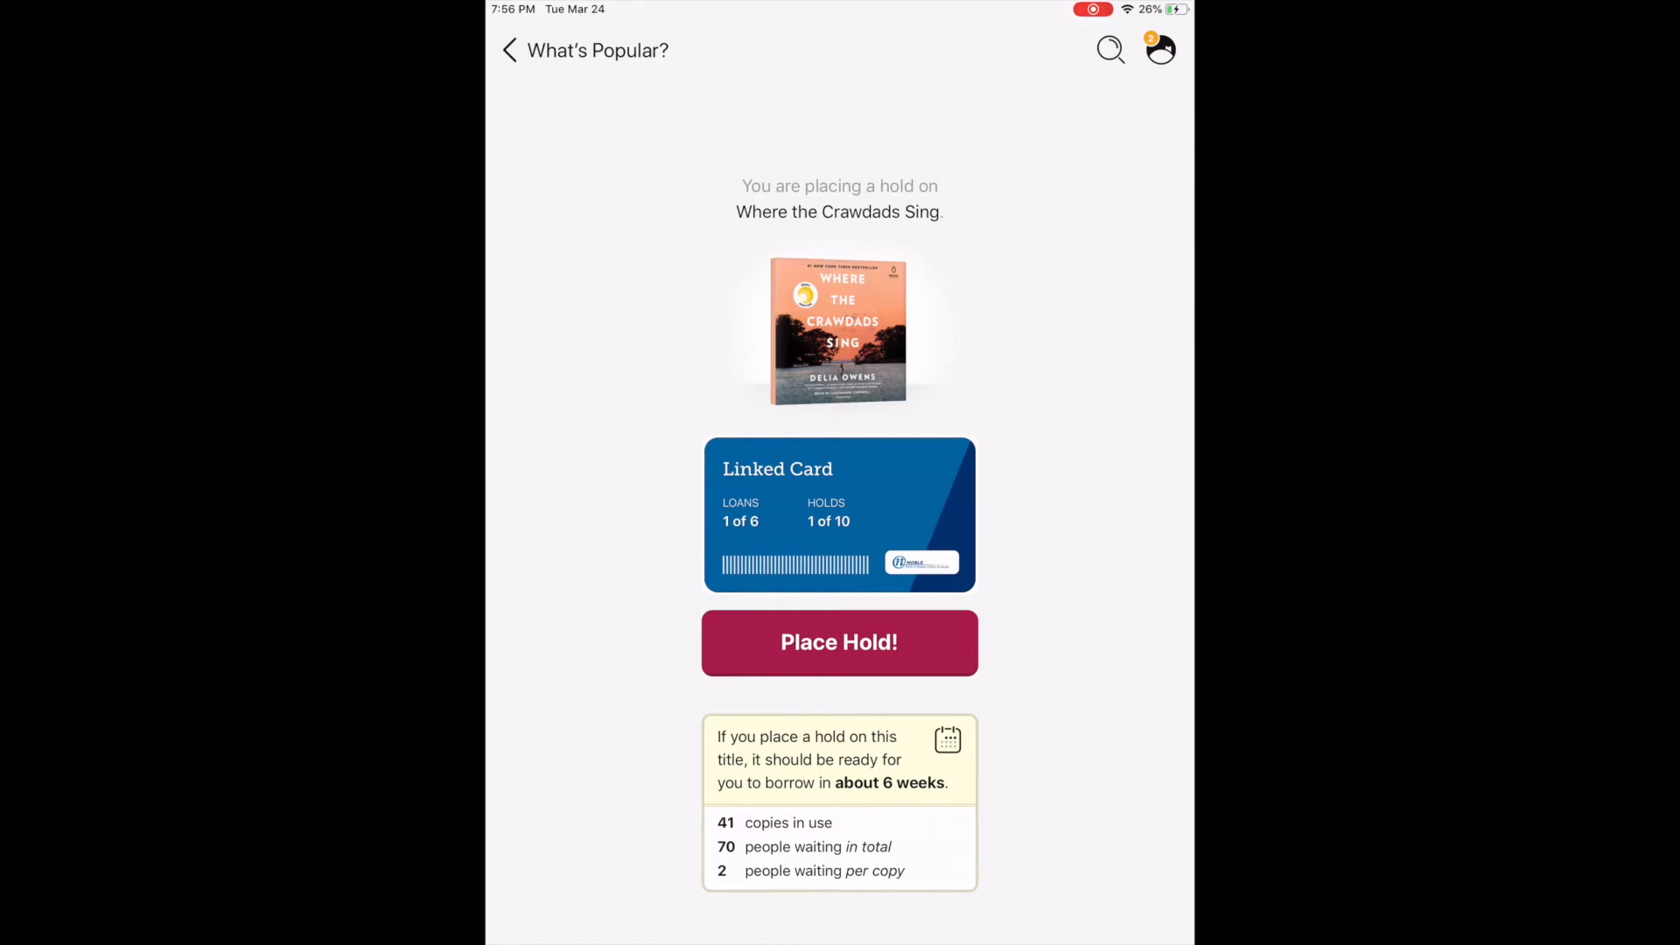
click(840, 642)
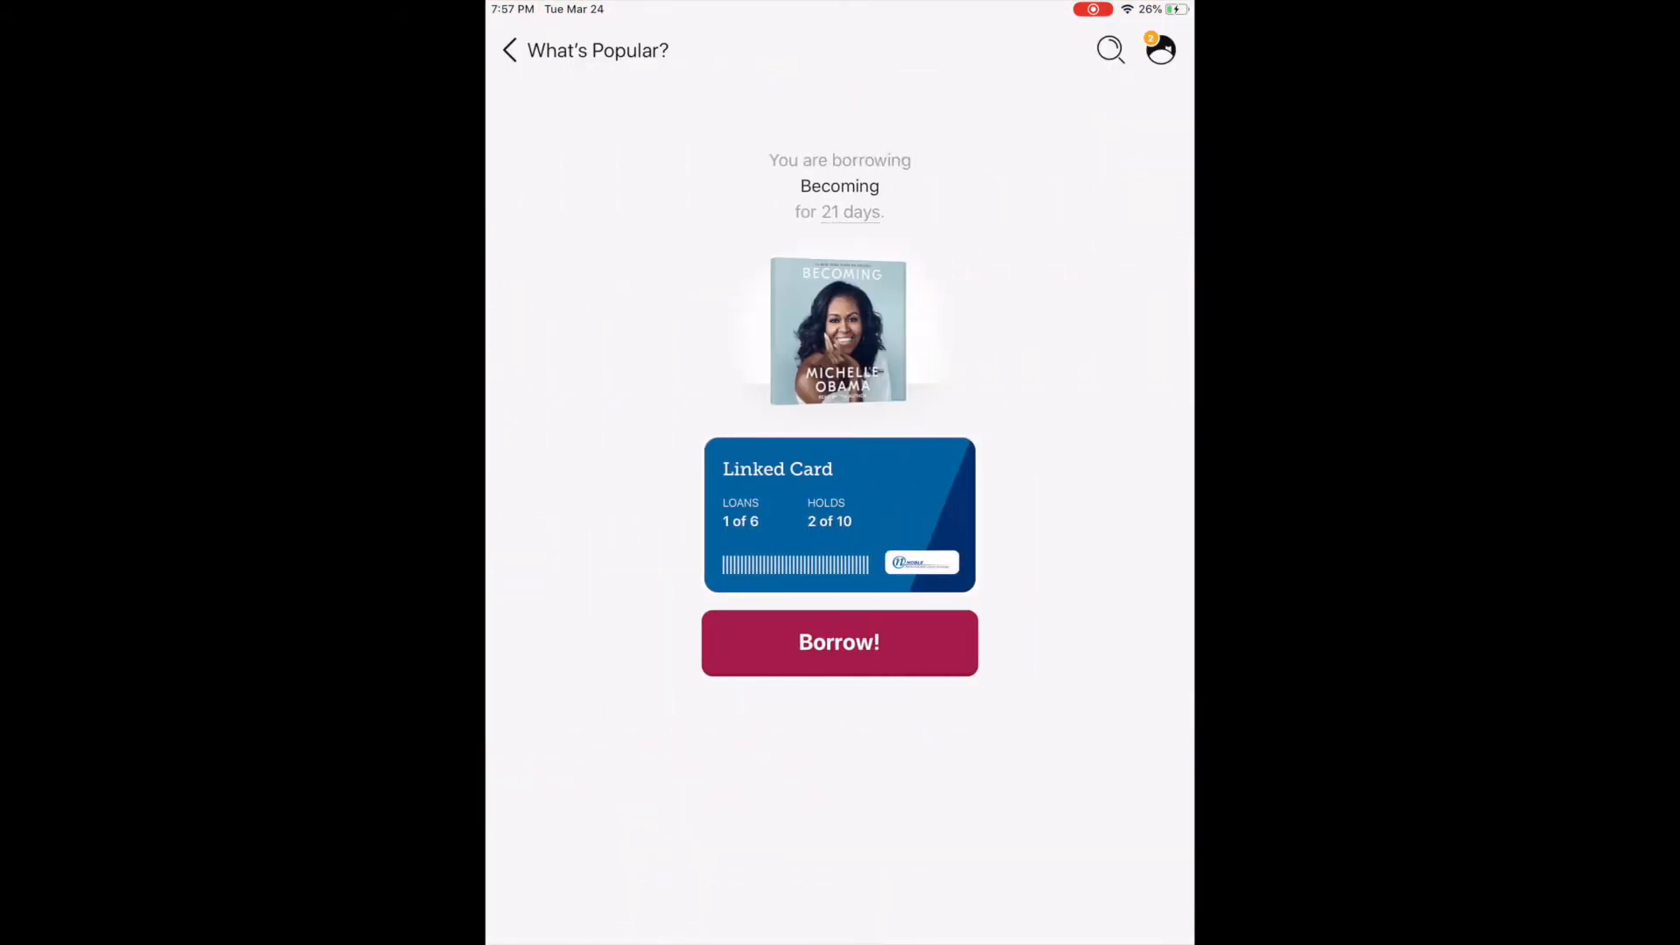
click(839, 642)
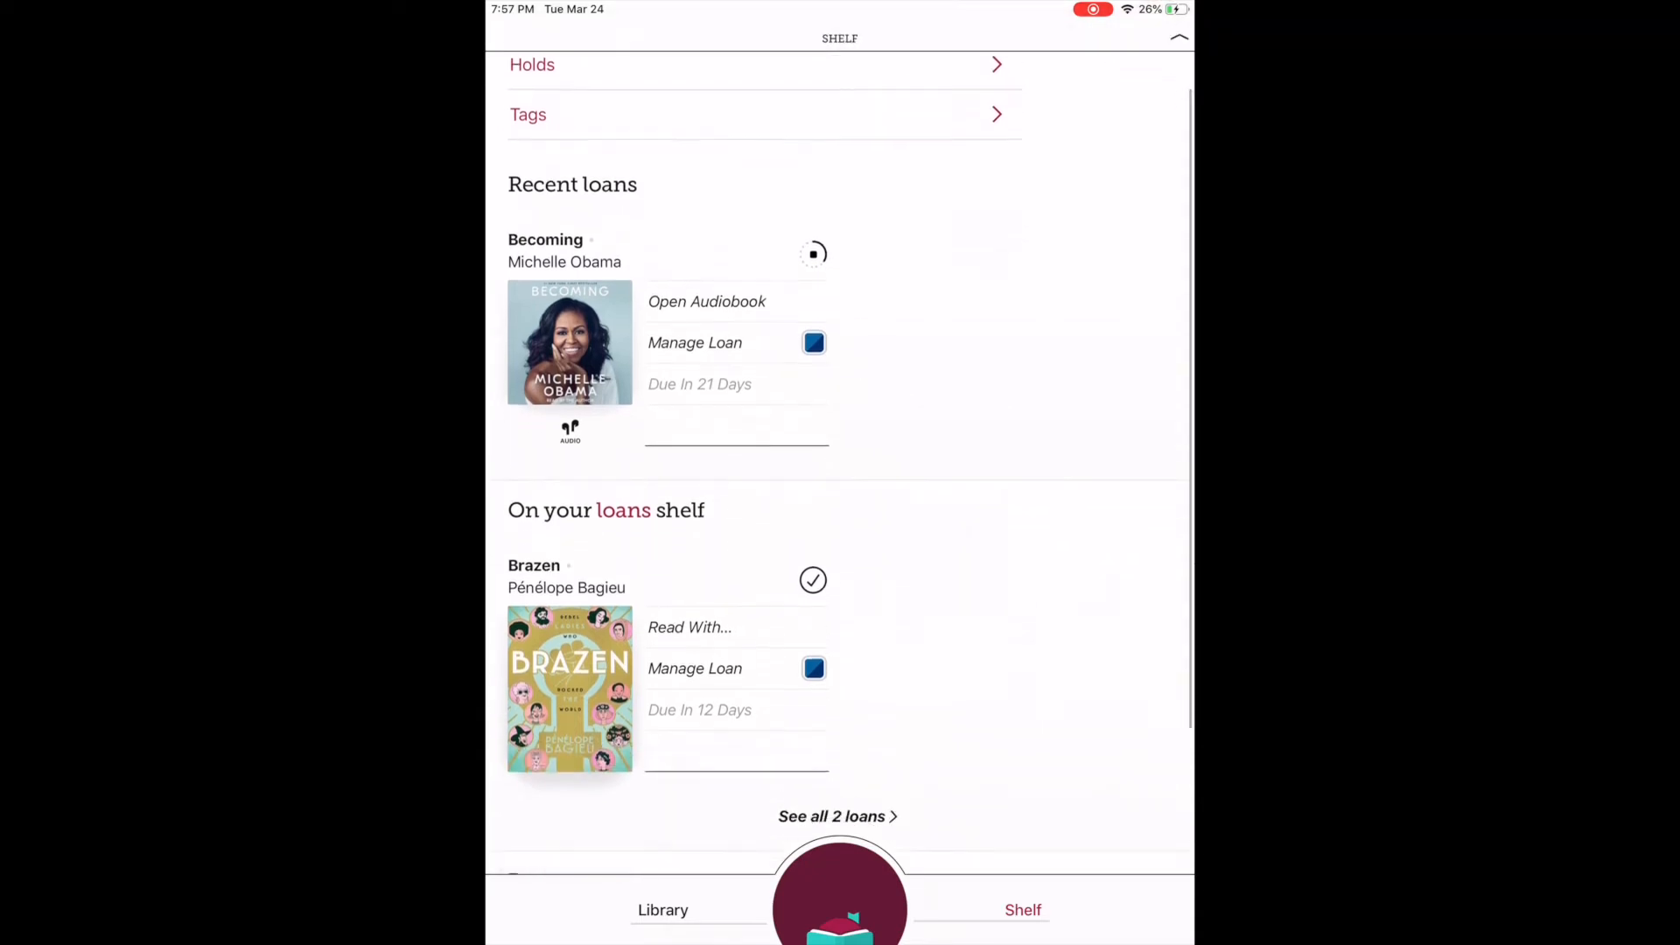
Step: Scroll the shelf loans until Becoming shows fully downloaded beside Brazen
scroll(down, 3)
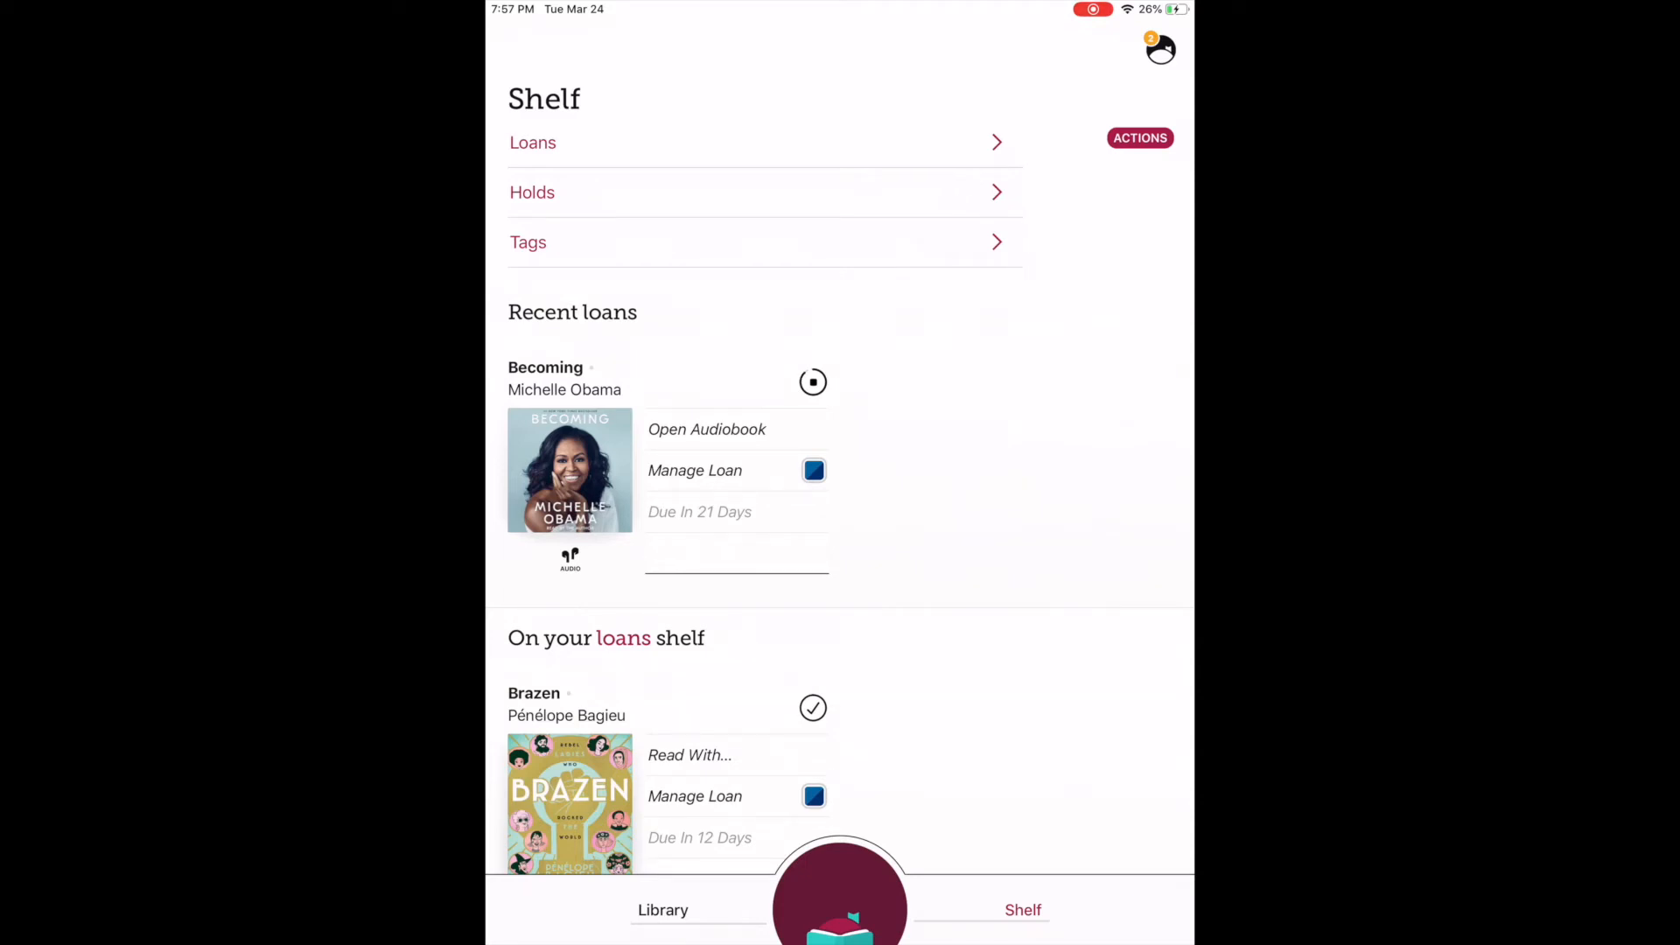
click(813, 382)
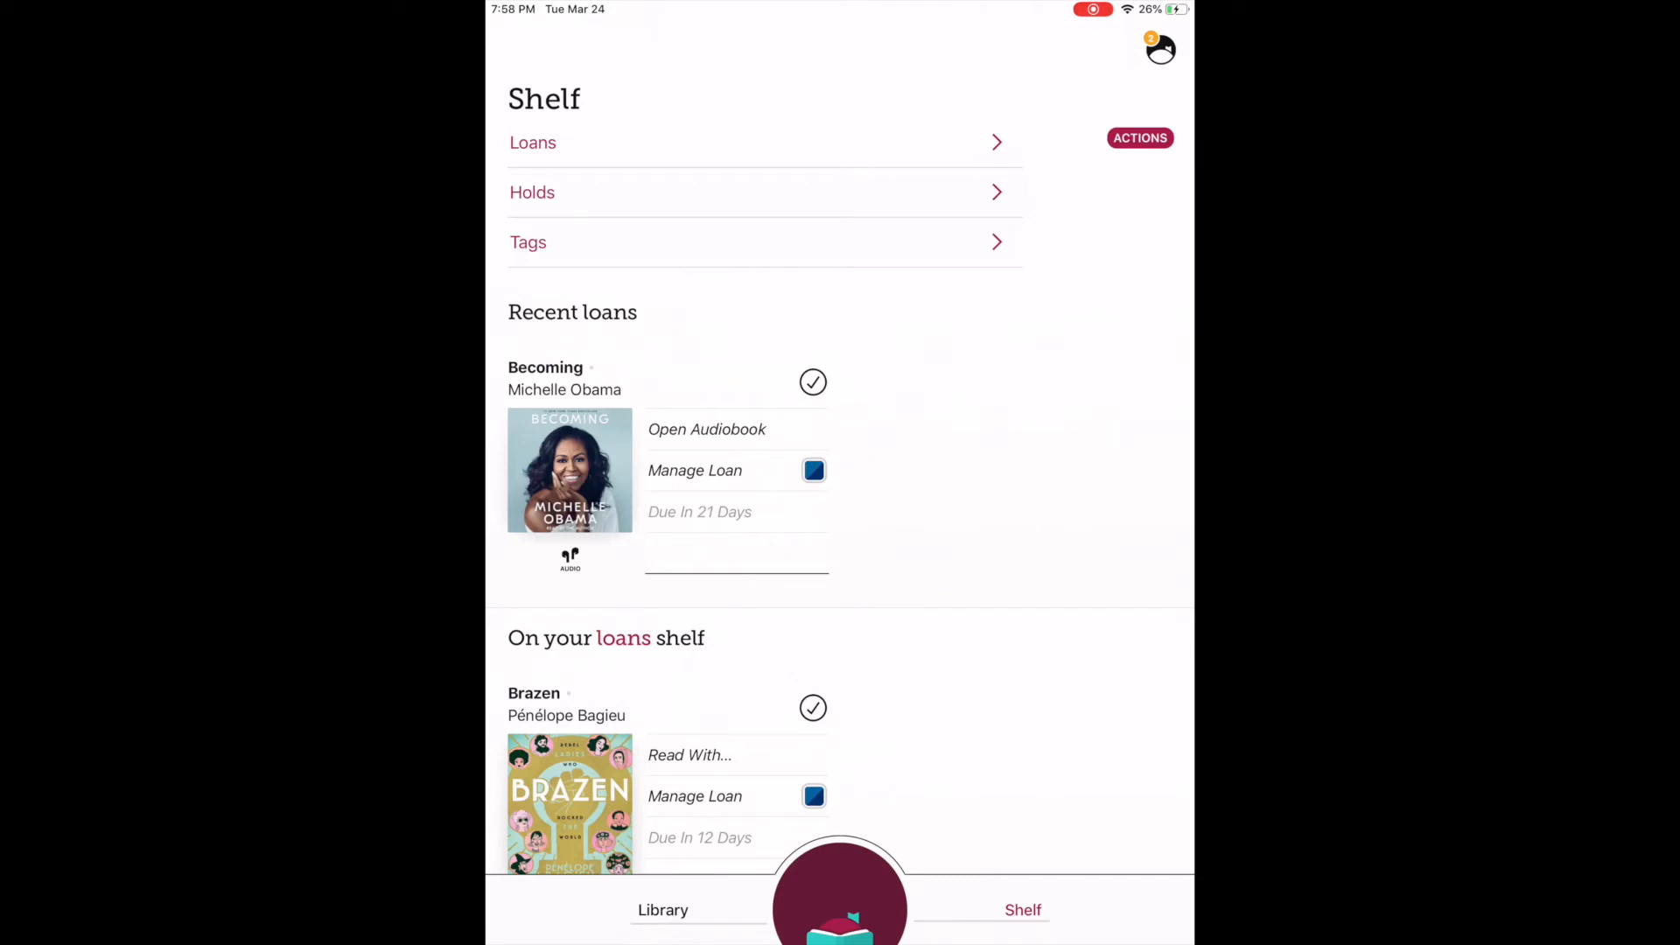
scroll(down, 3)
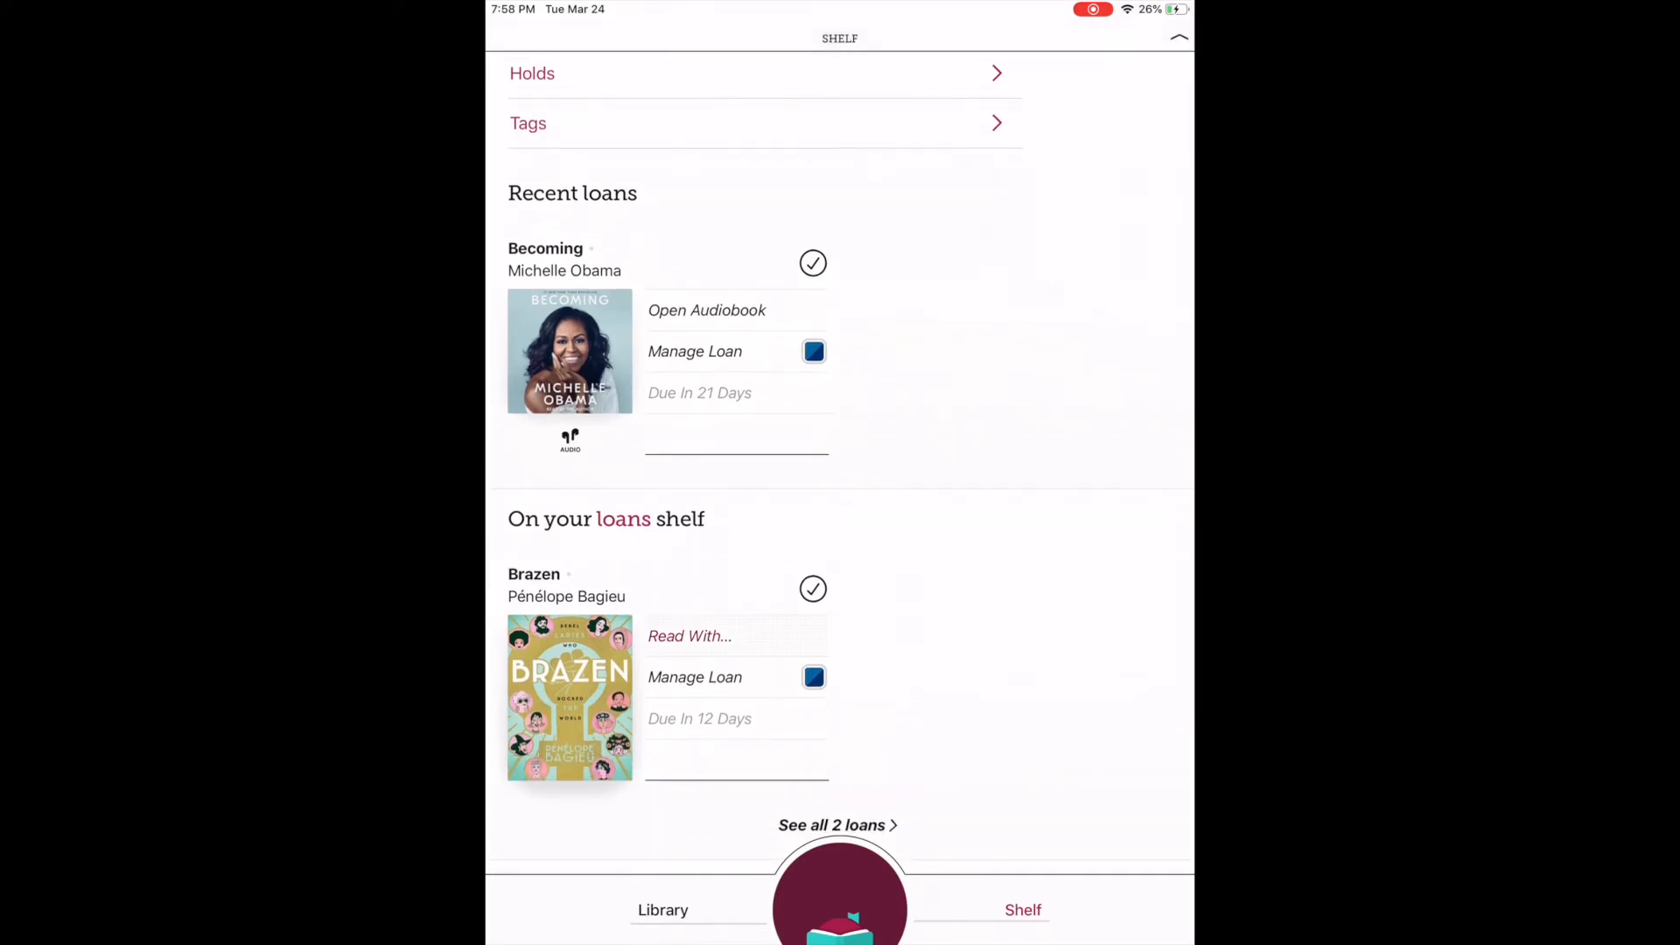
click(689, 636)
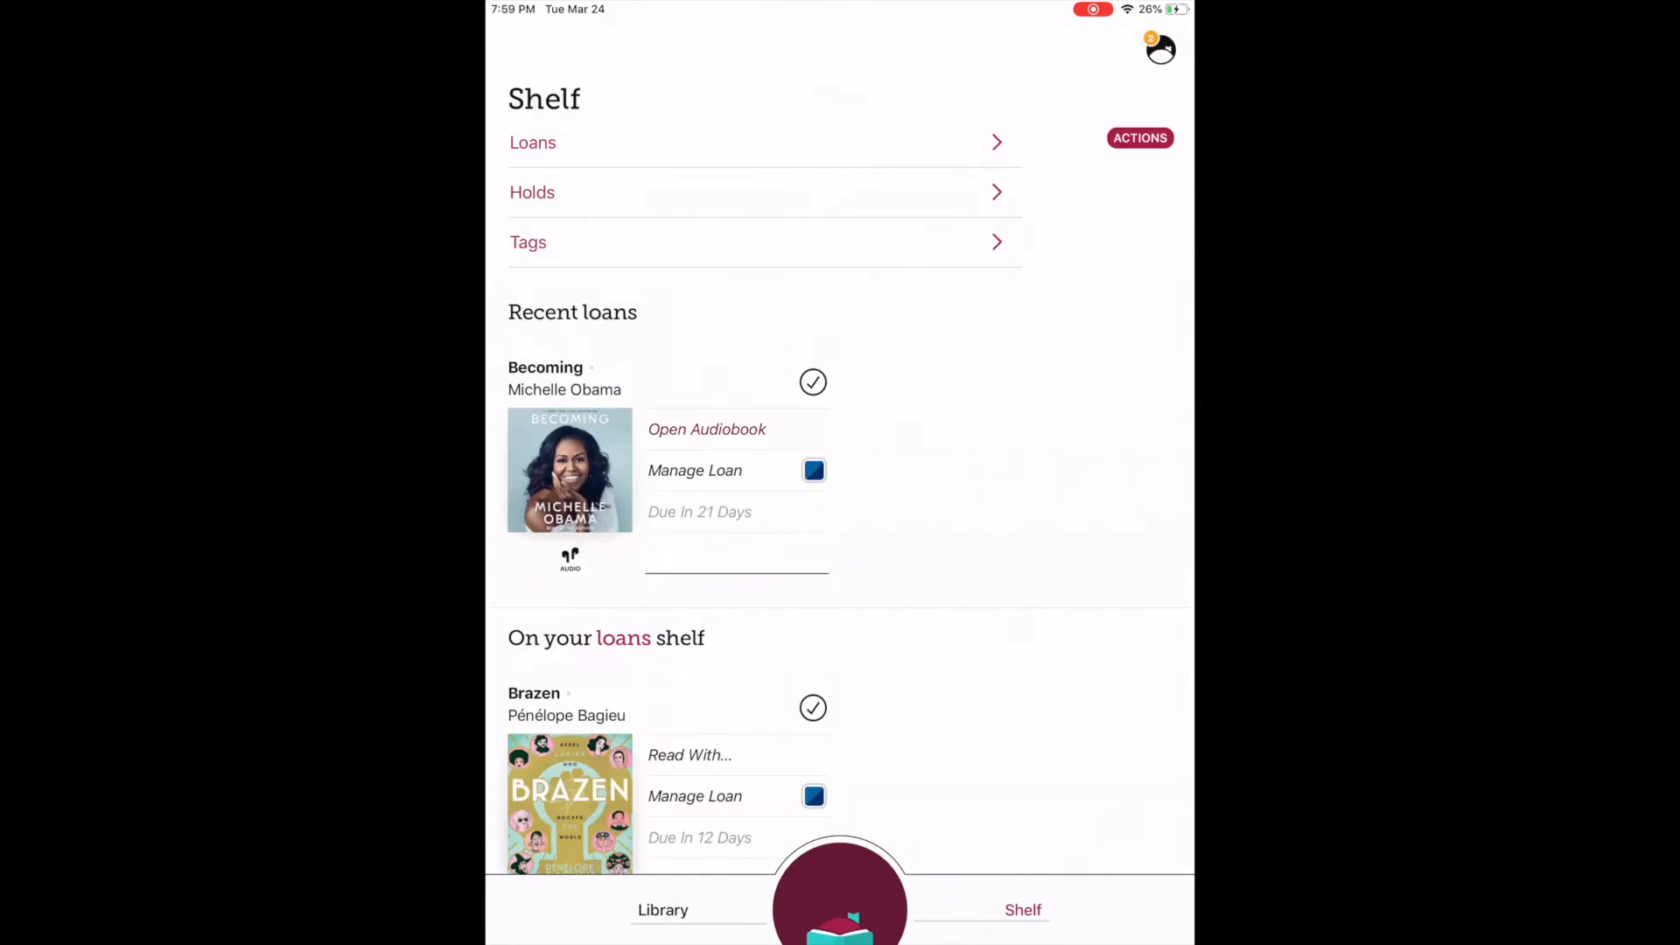
Step: Open Becoming in the player, go back to the shelf, and open its loan options
click(706, 429)
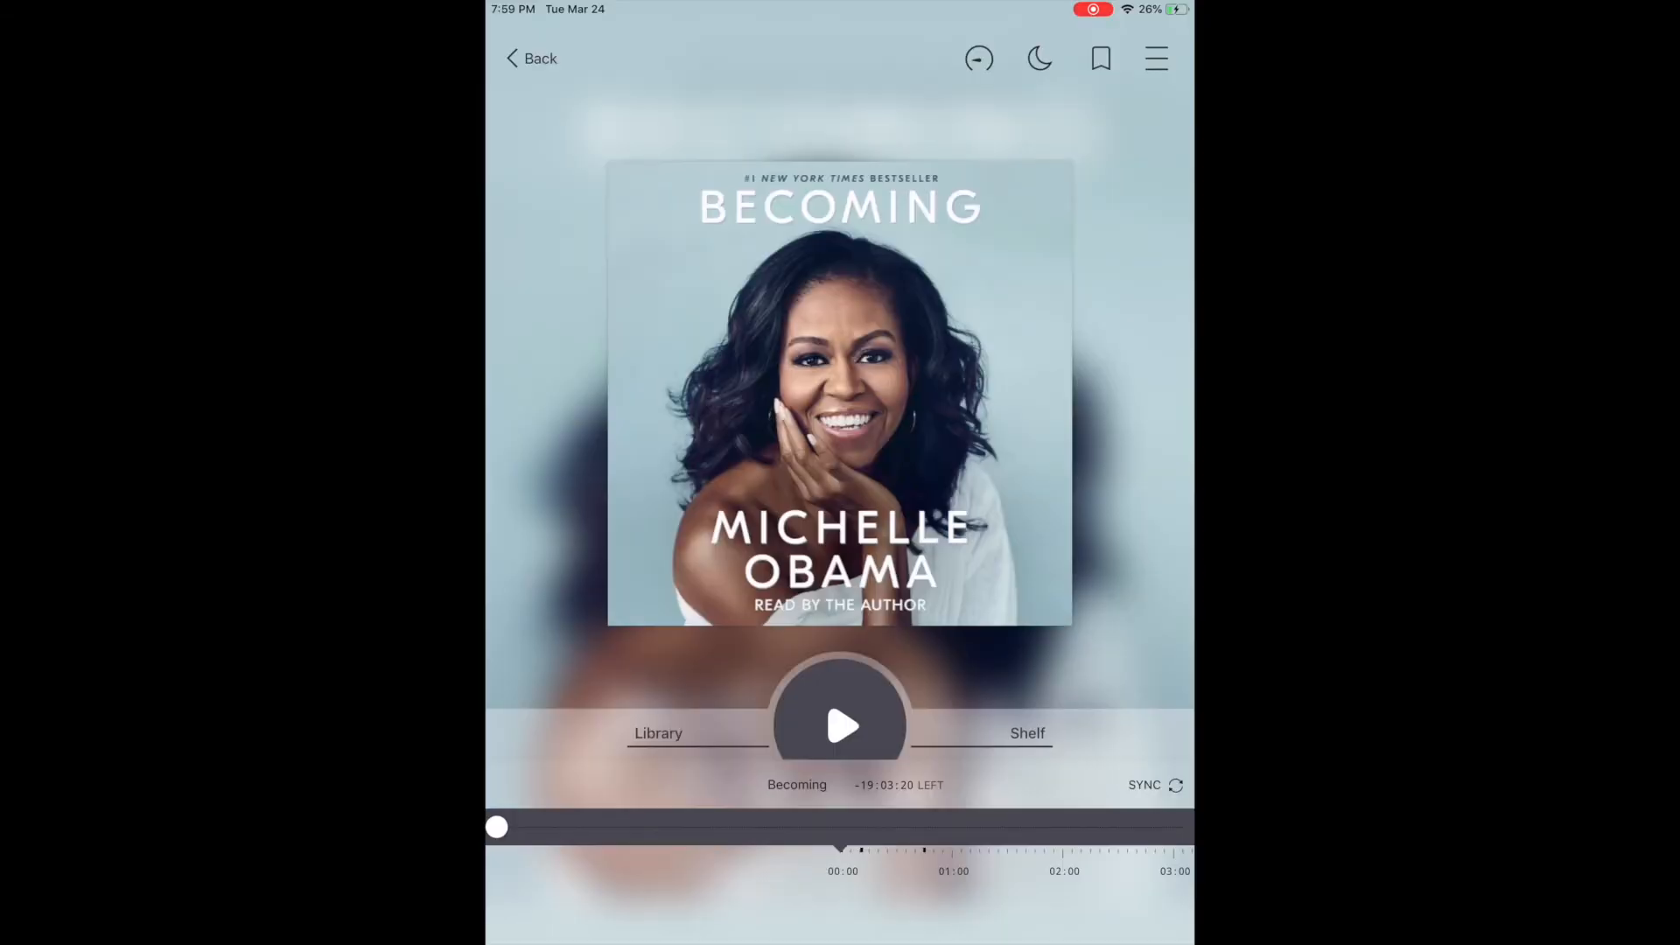
click(1026, 733)
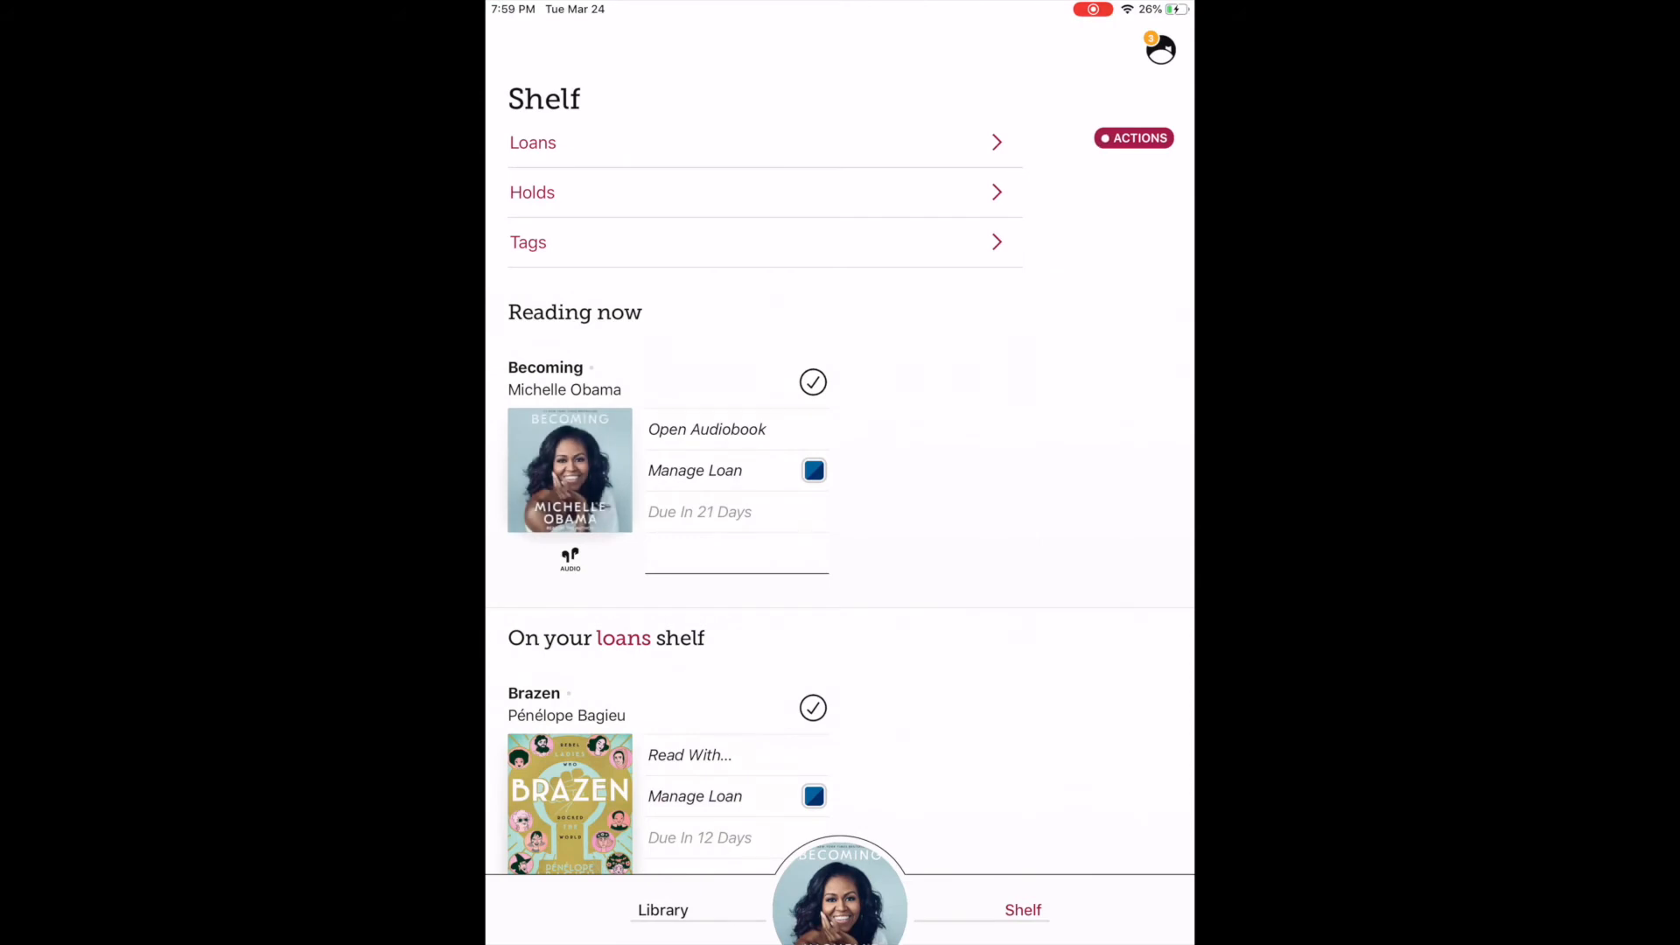
click(813, 471)
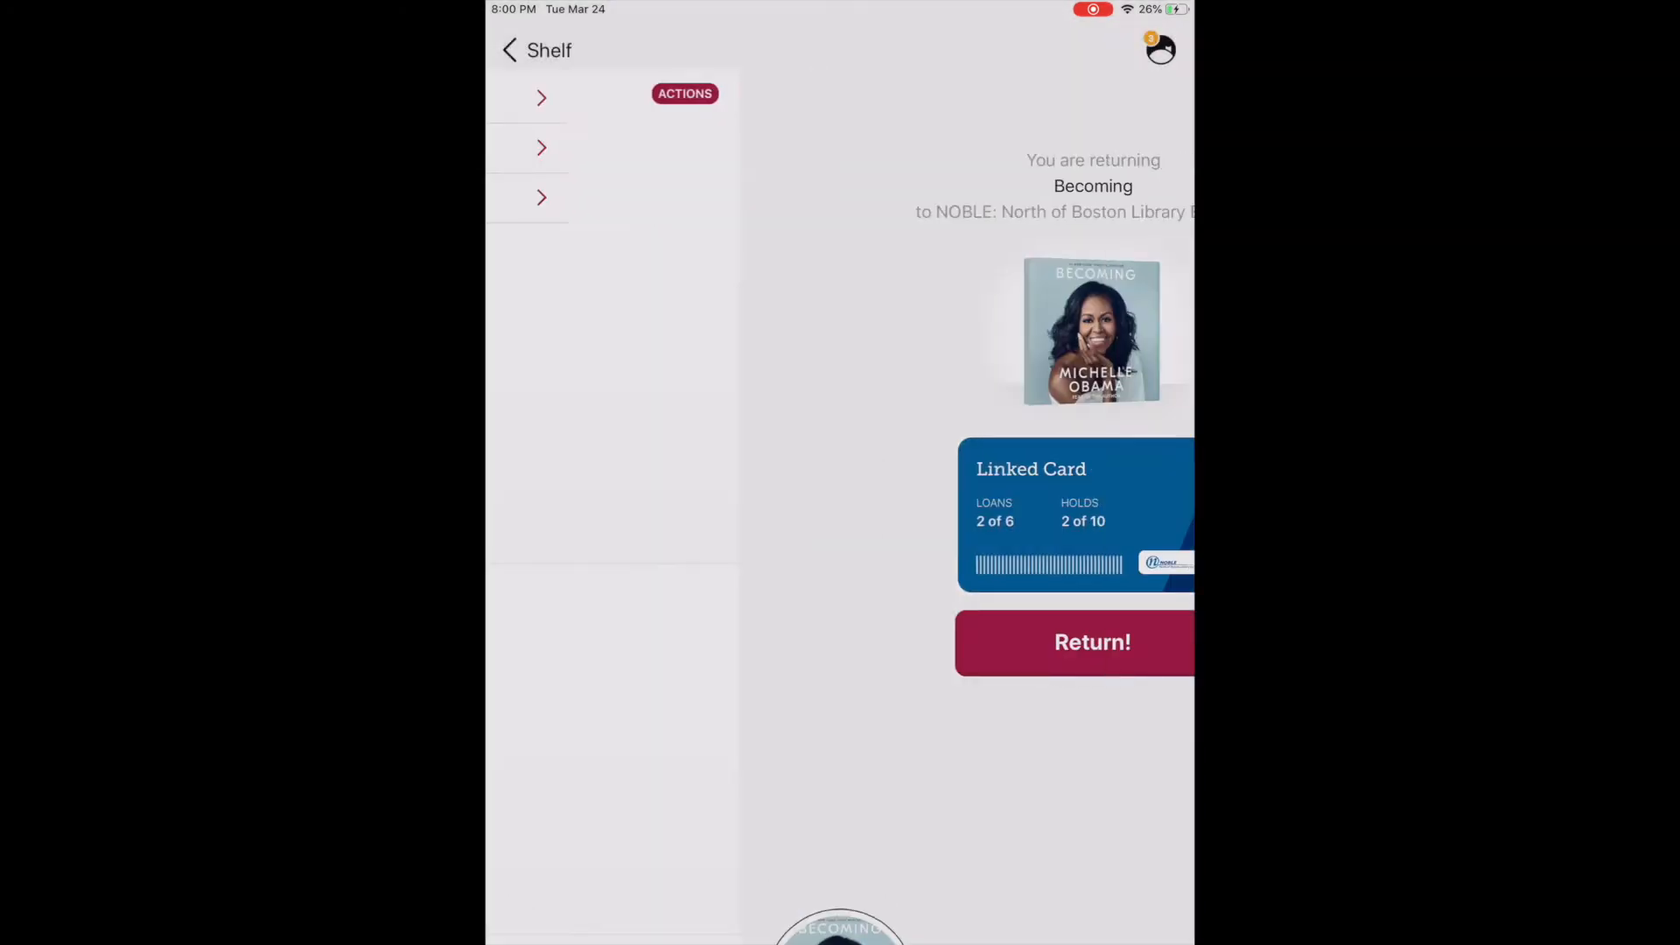
Step: Confirm returning Becoming to NOBLE and view the Crawdads and White City holds
click(1092, 641)
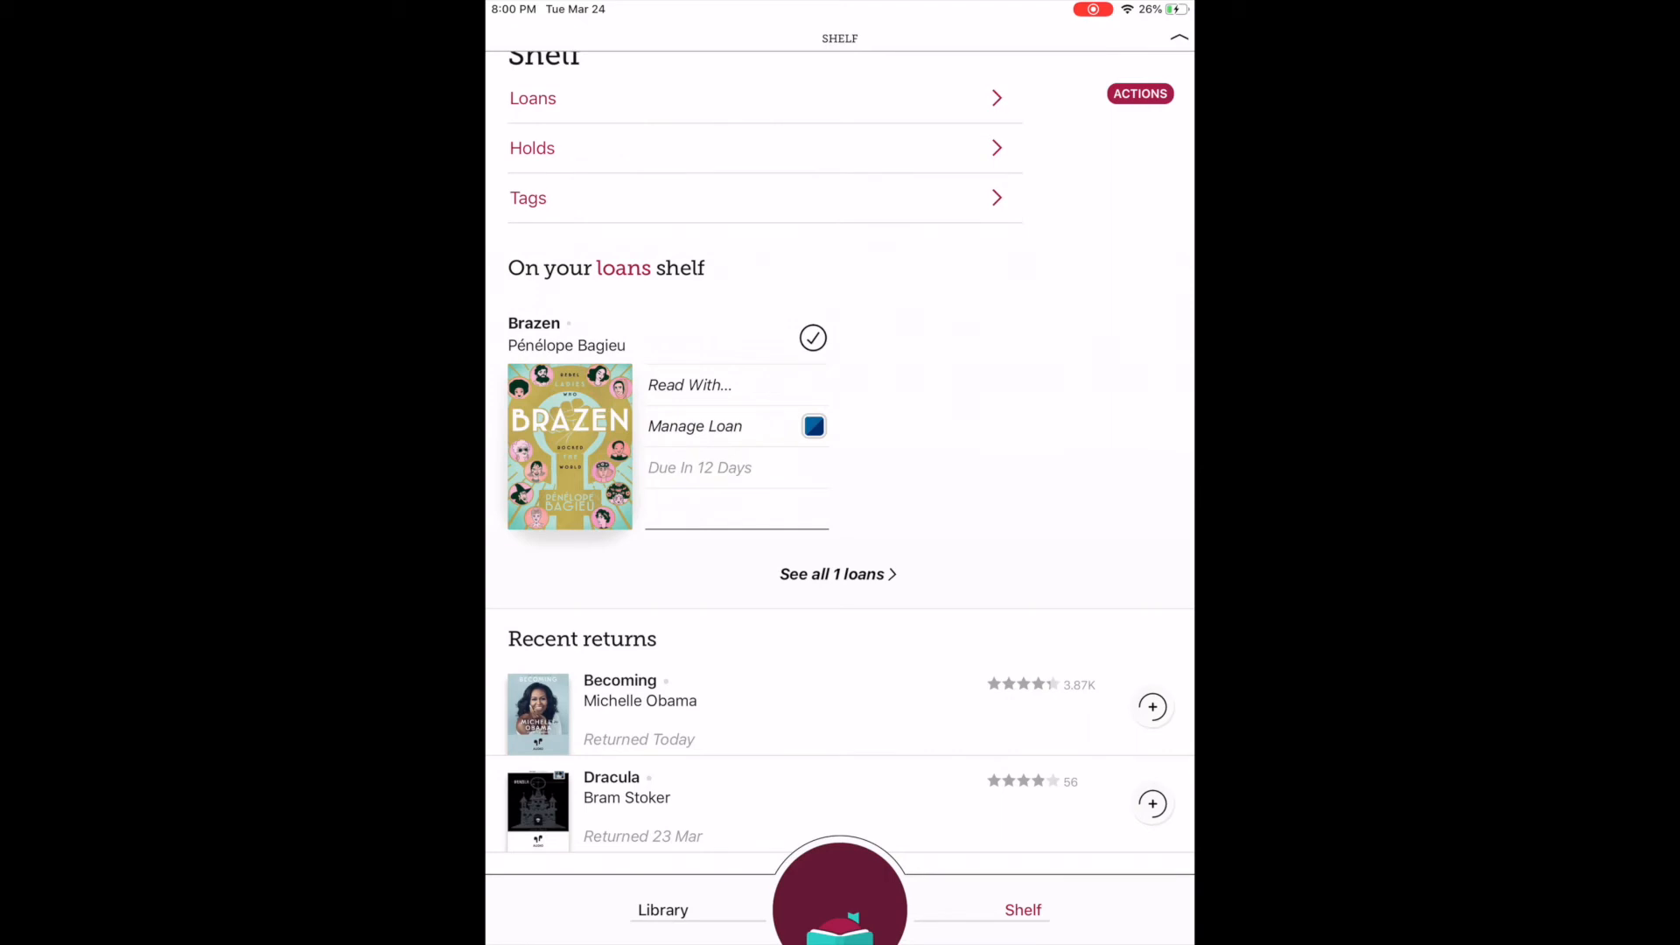
click(533, 148)
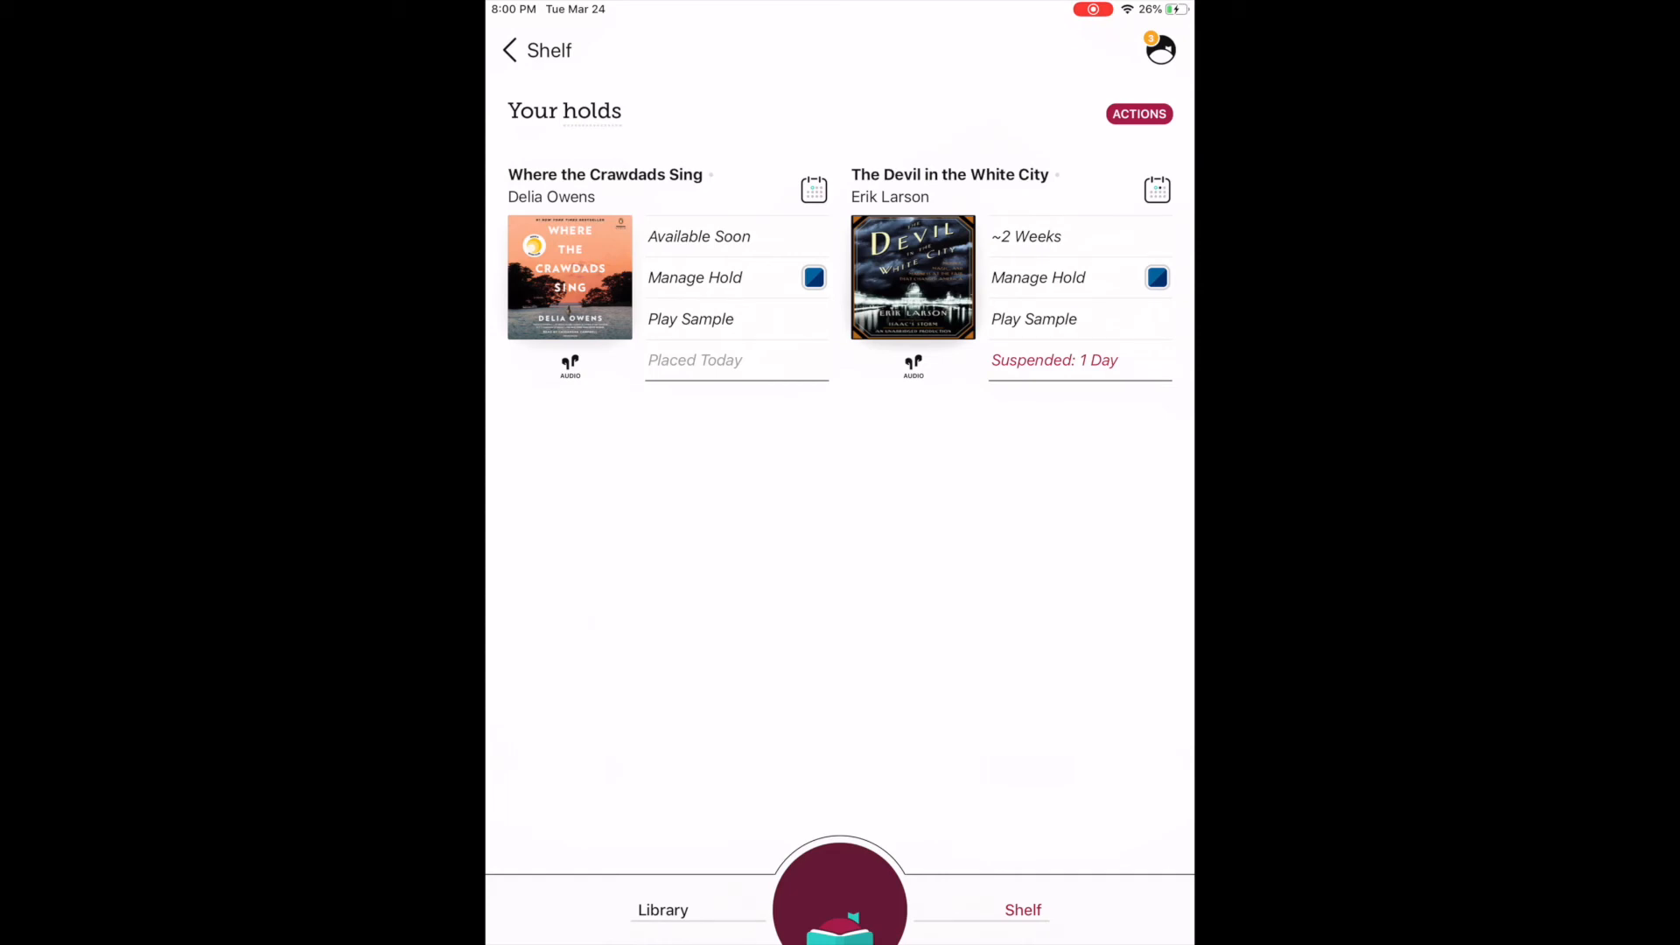
Step: Suspend the Where the Crawdads Sing hold, setting the slider to 12 days
click(813, 277)
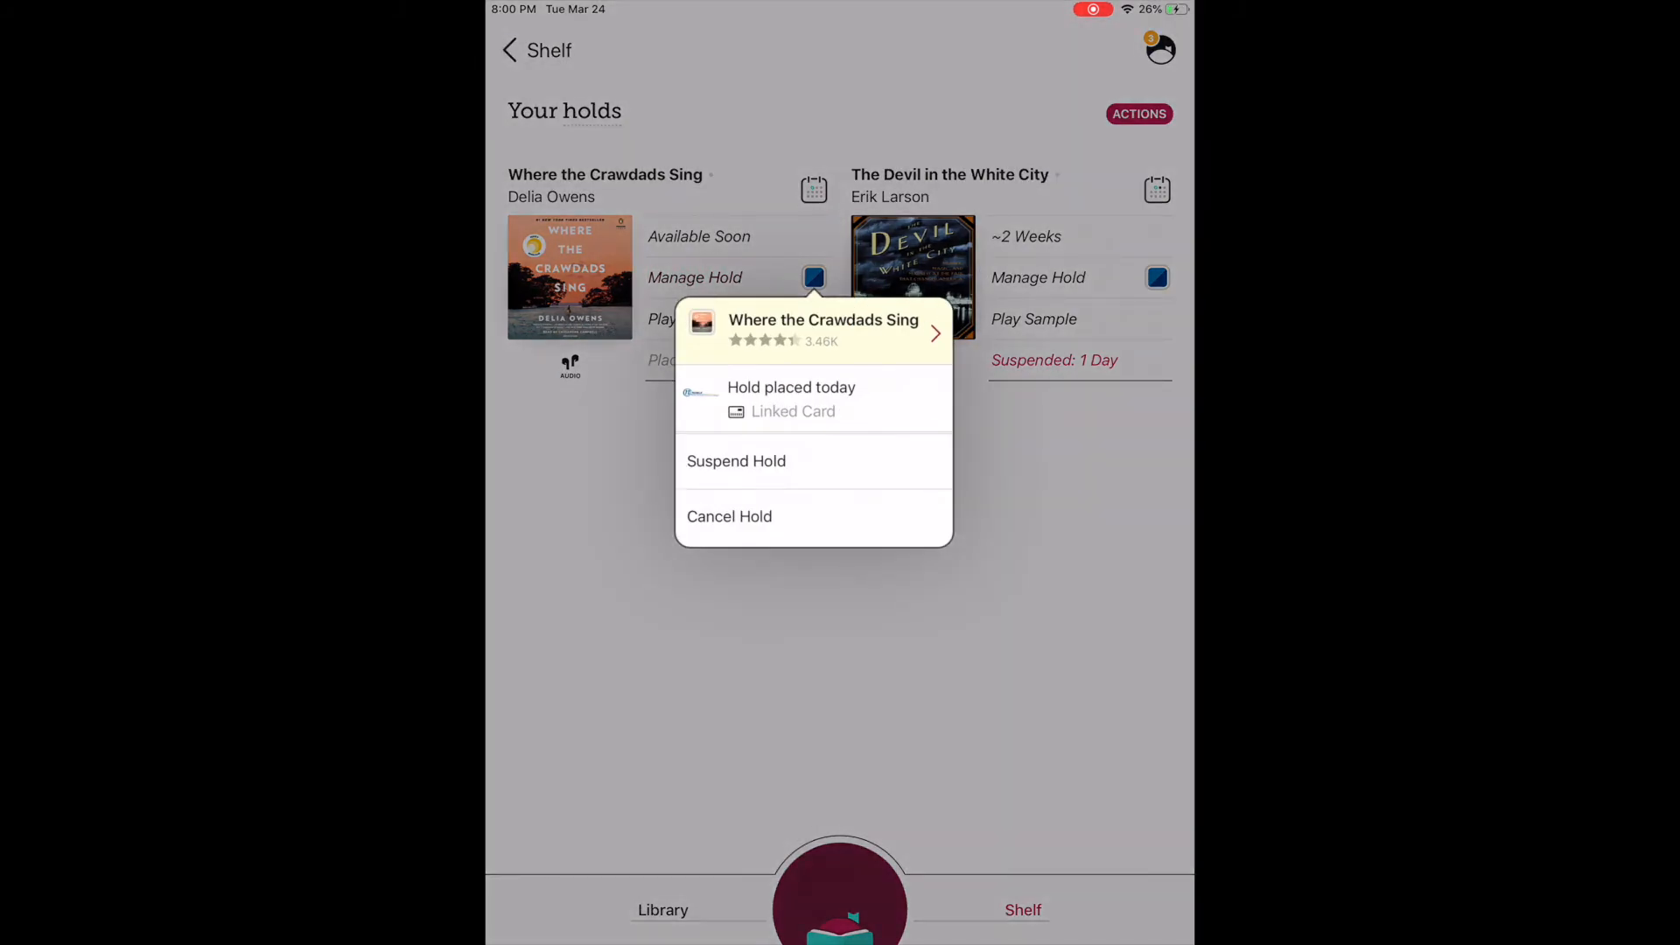
click(736, 461)
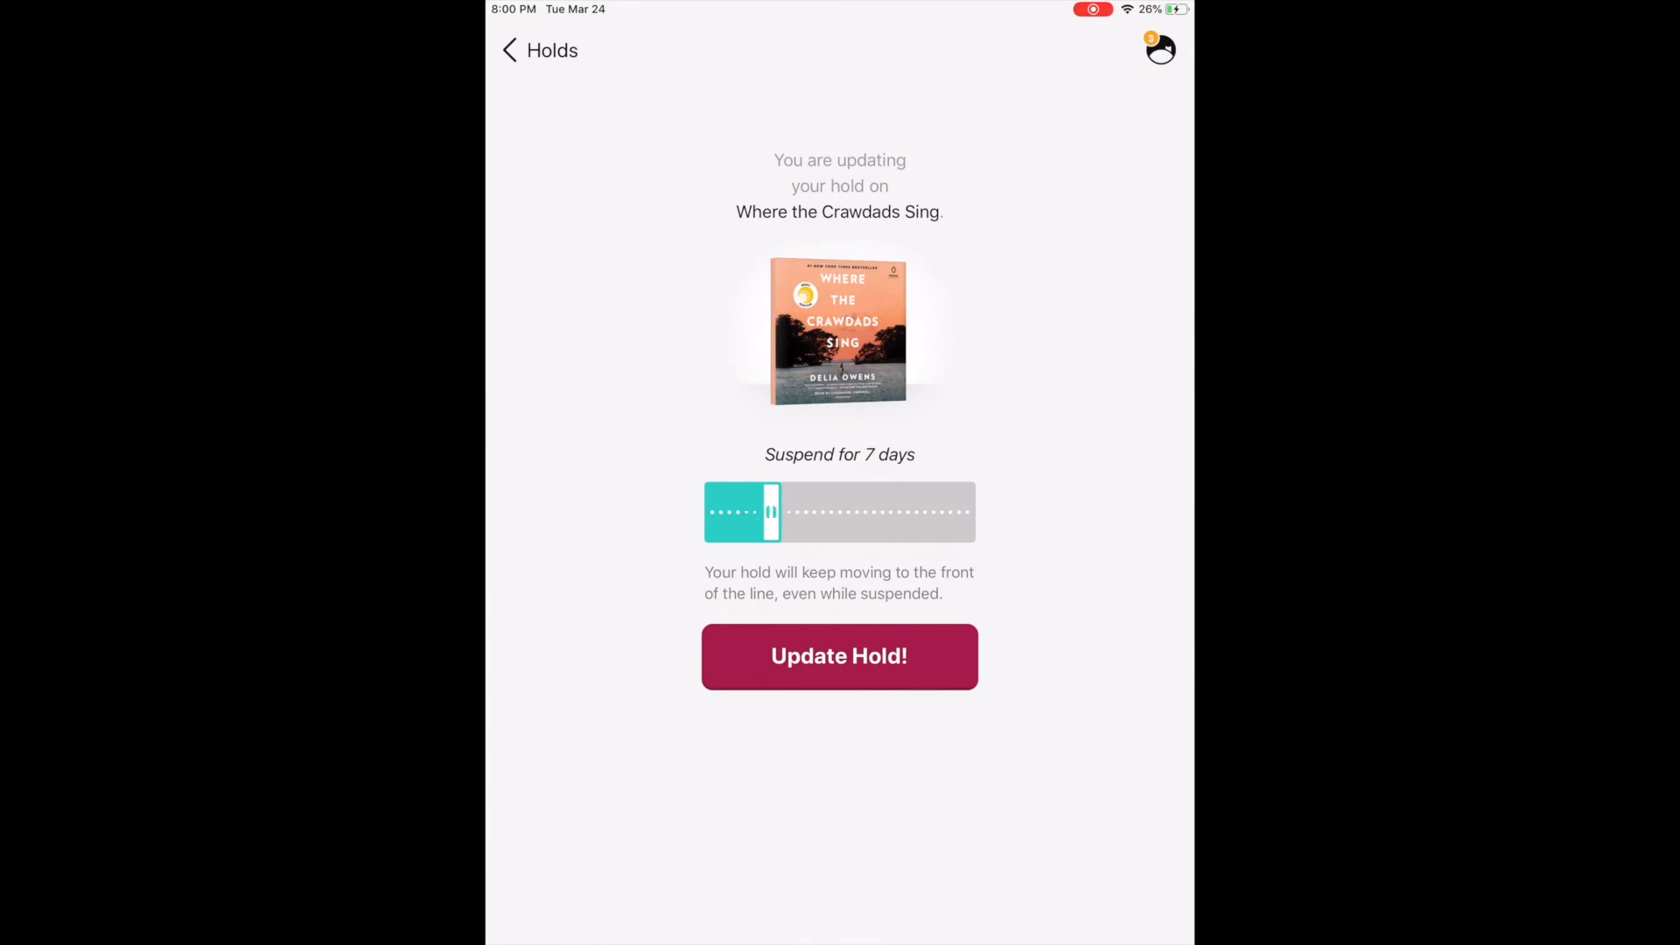
drag(772, 511, 965, 511)
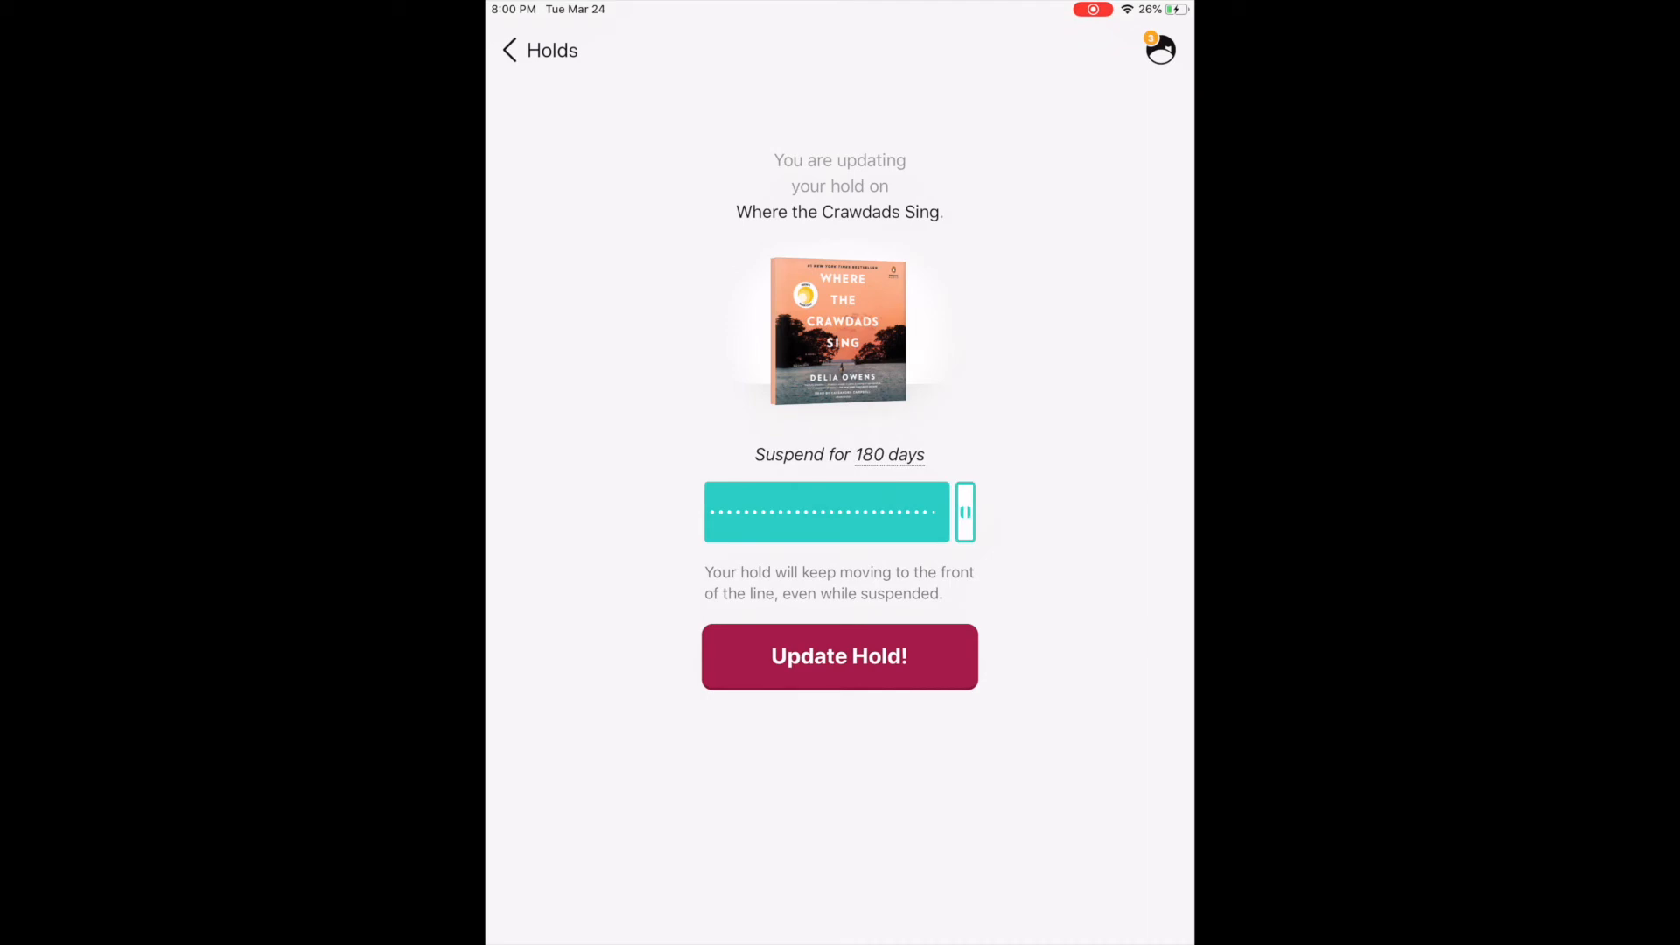
drag(959, 512, 812, 511)
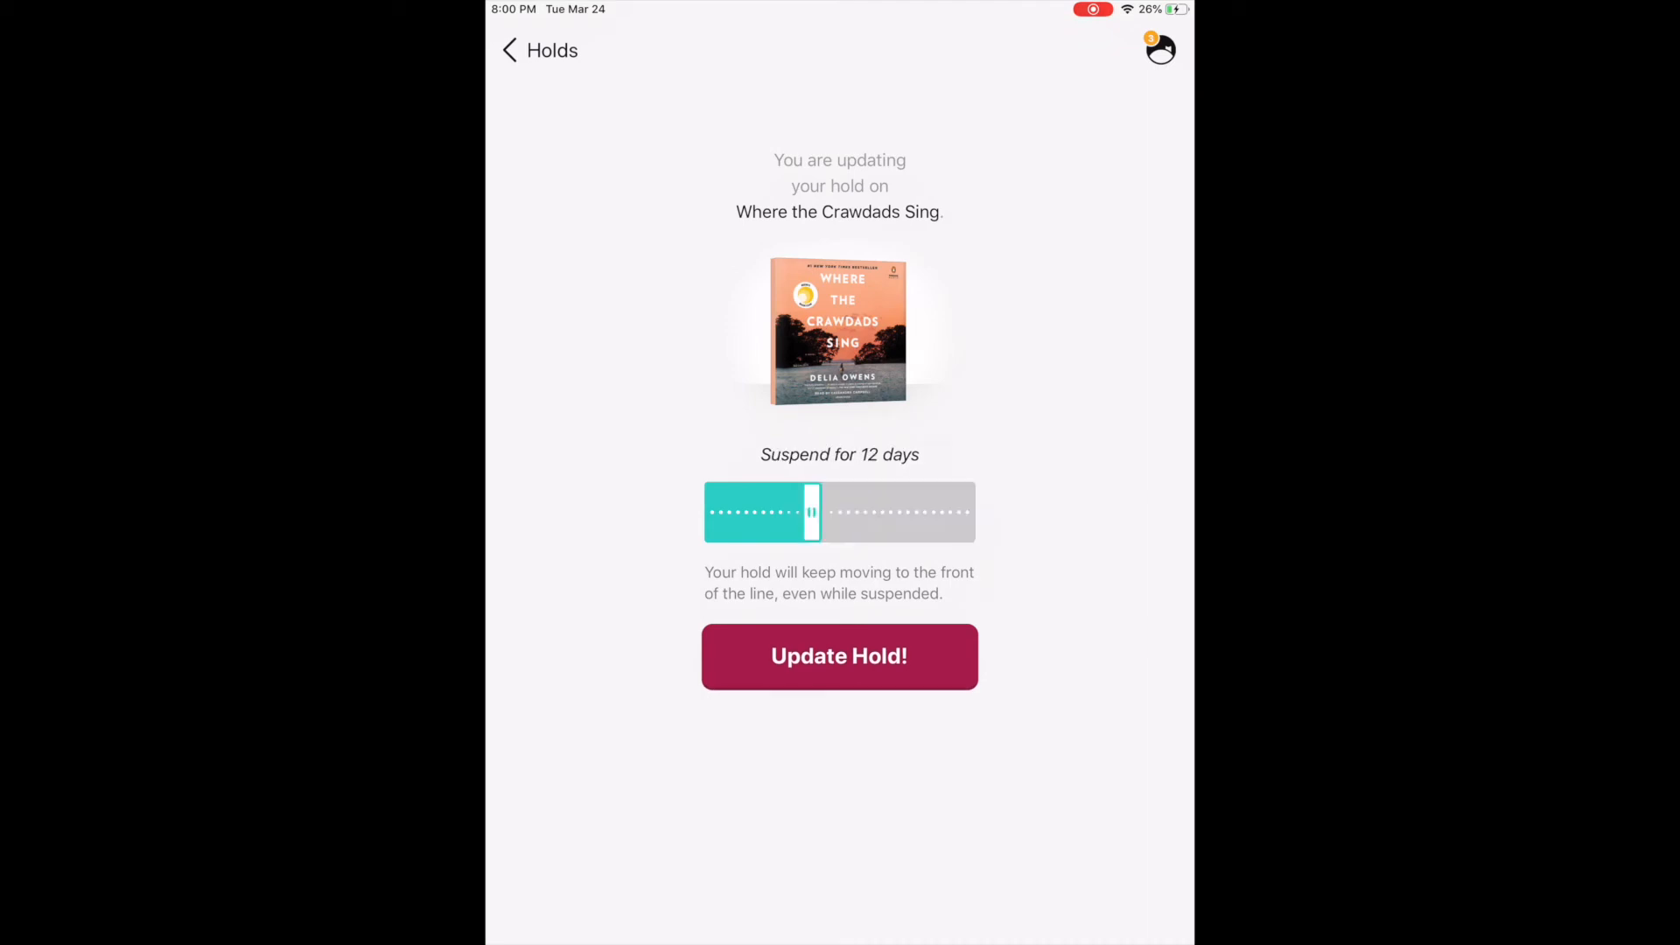
click(840, 656)
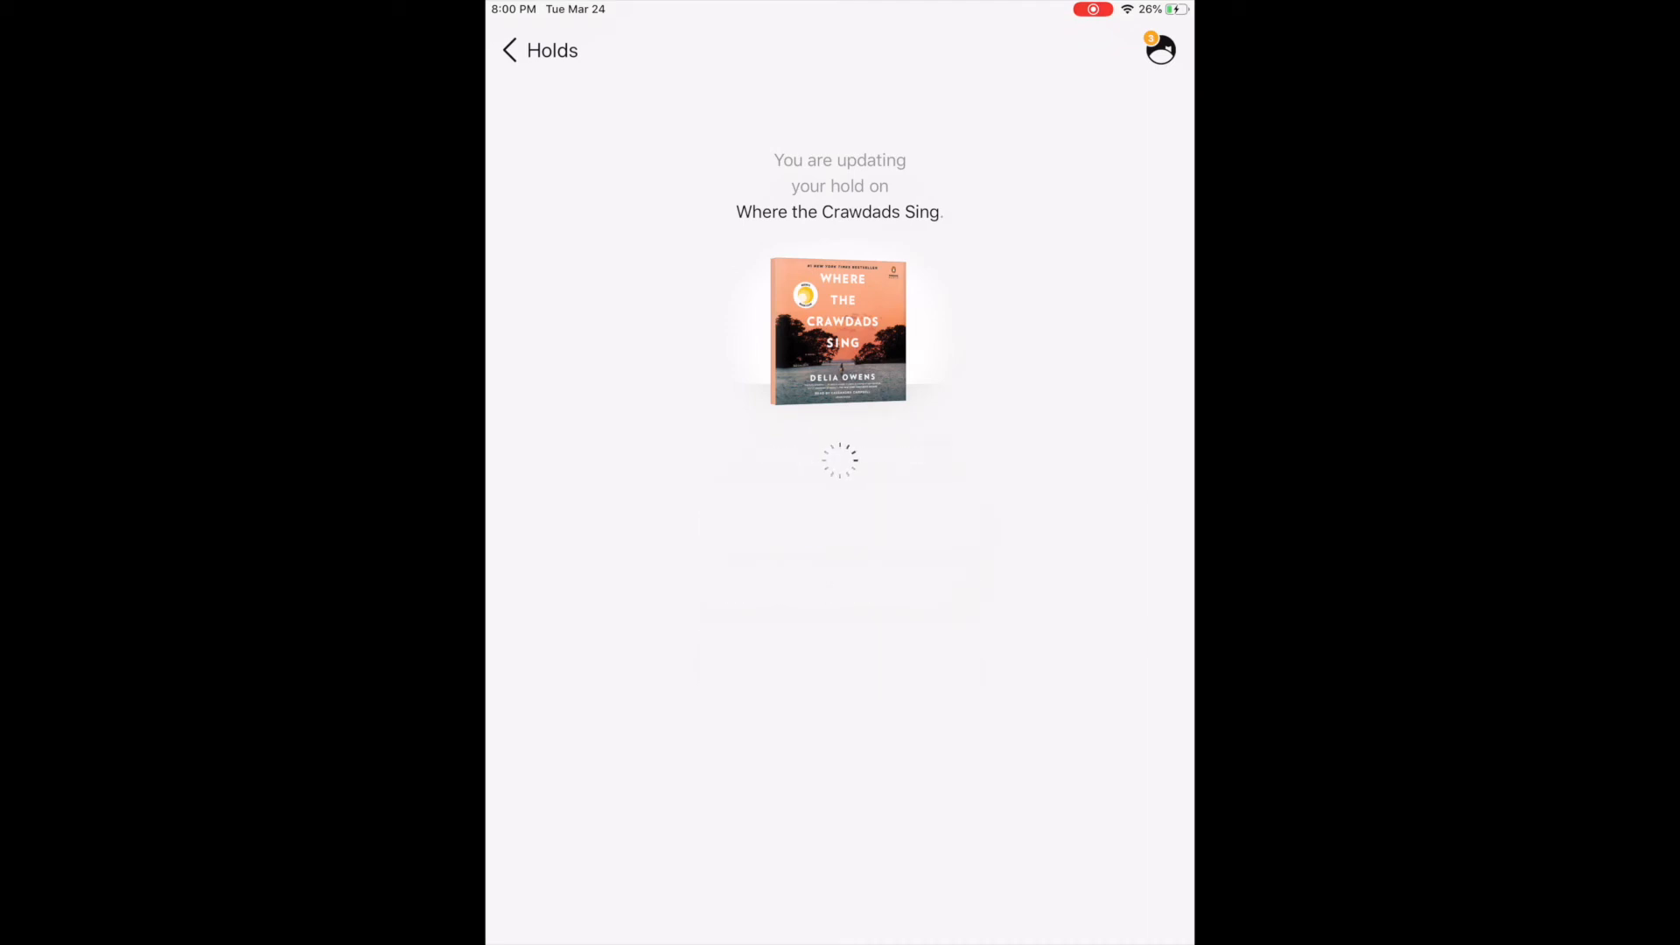